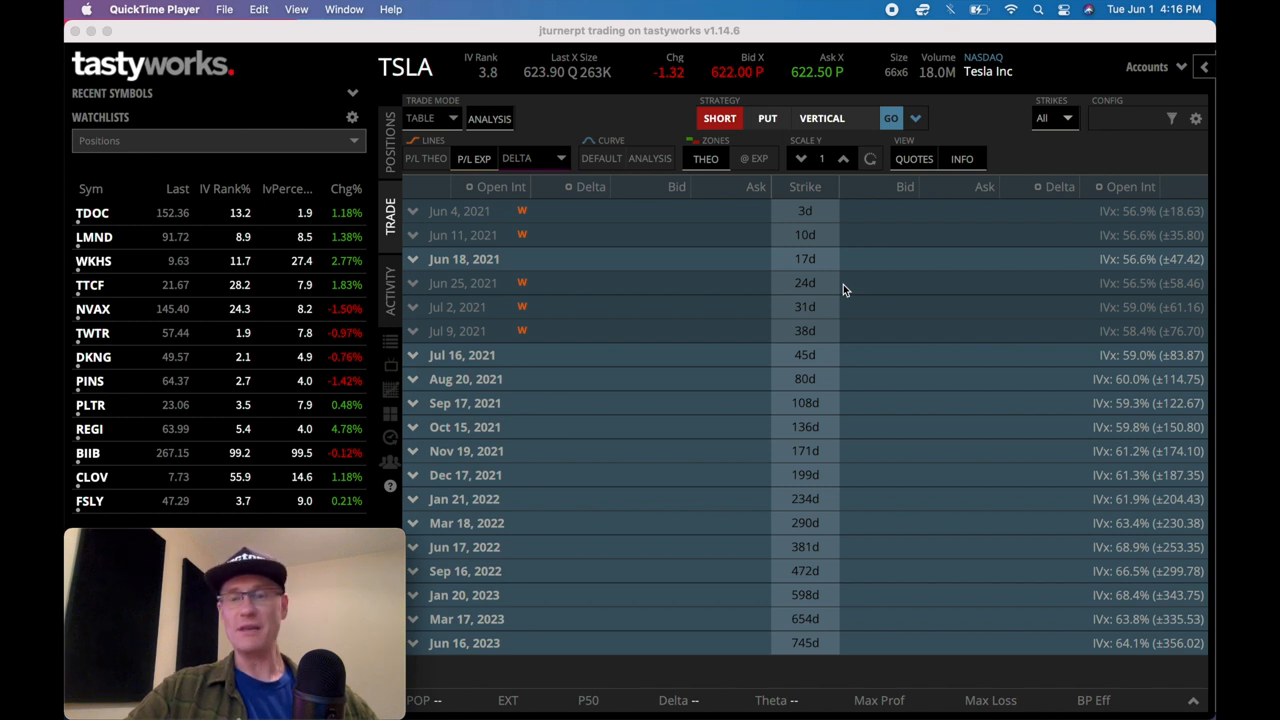
# Keep the short put vertical strategy and expand the Jul 16, 2021 TSLA expiration's strikes.
pyautogui.click(914, 118)
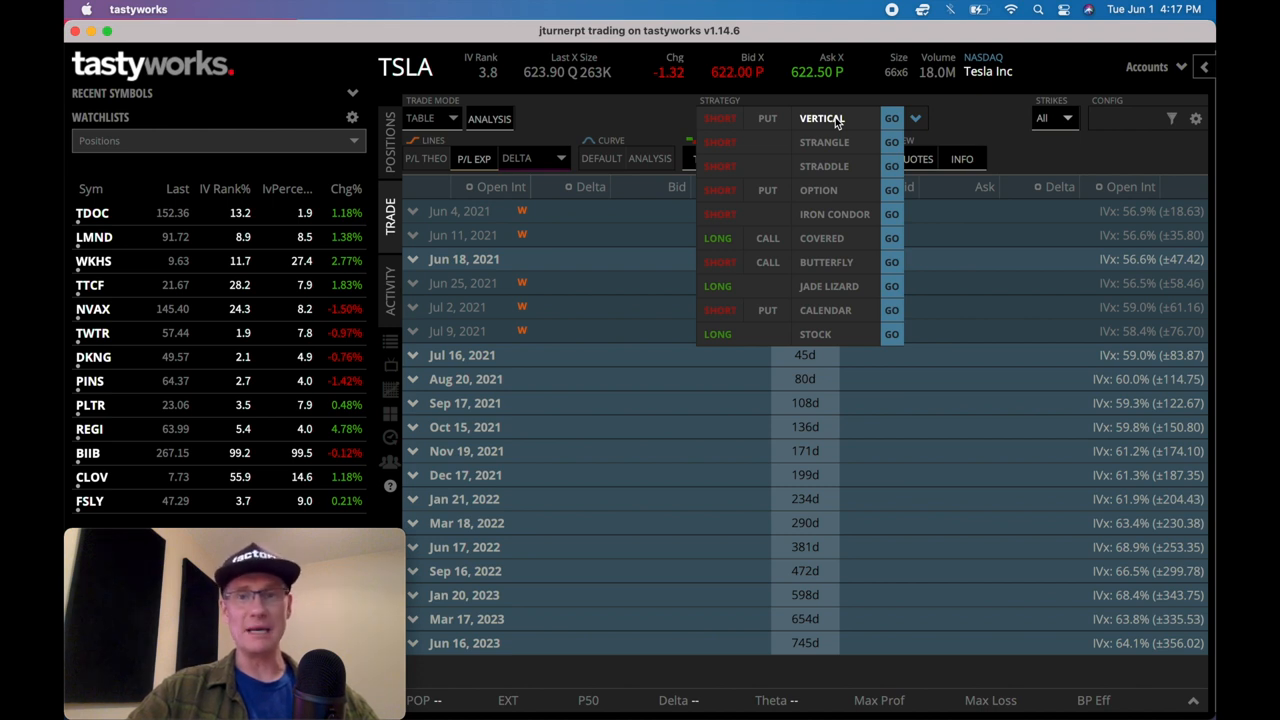
pyautogui.click(821, 118)
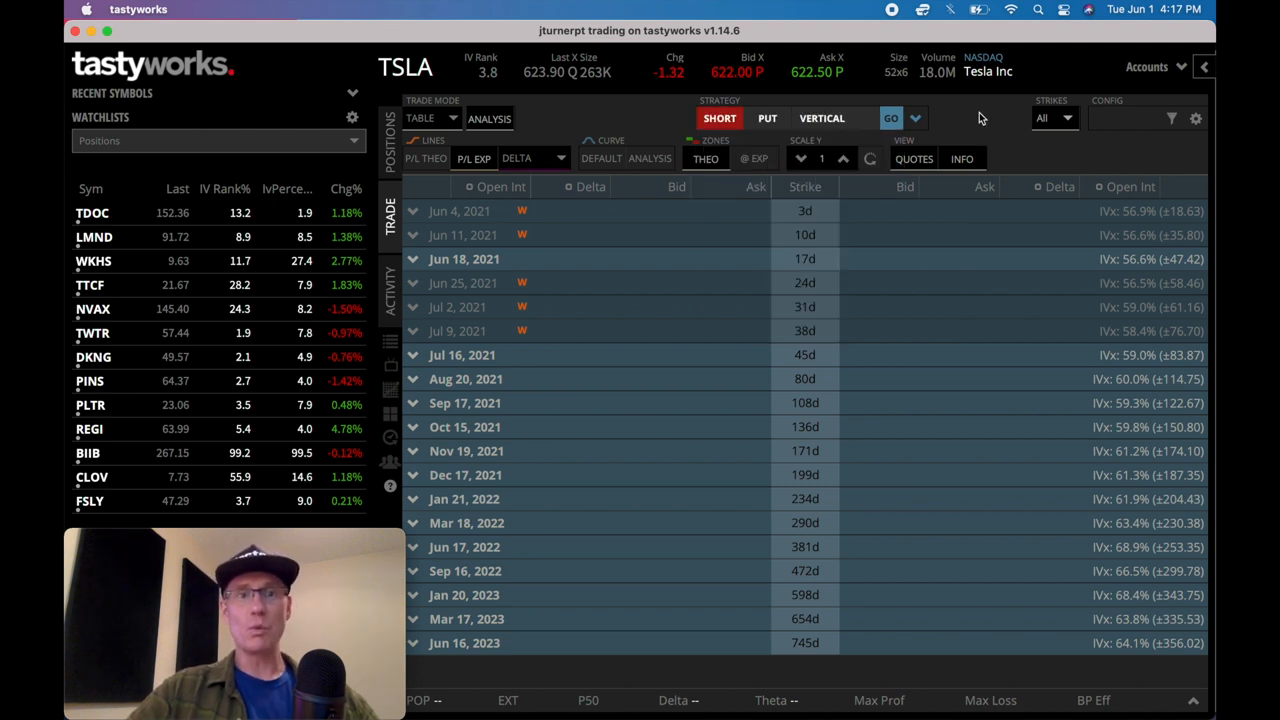
pyautogui.moveTo(880, 263)
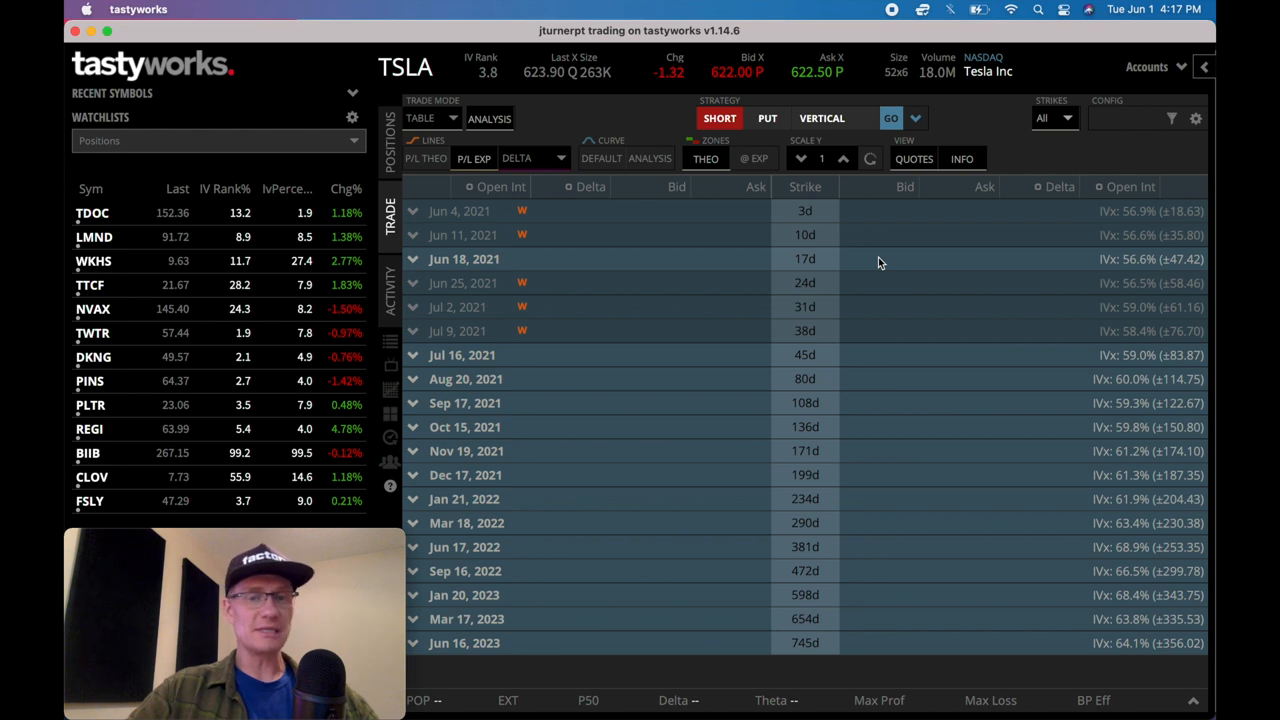
pyautogui.moveTo(472, 345)
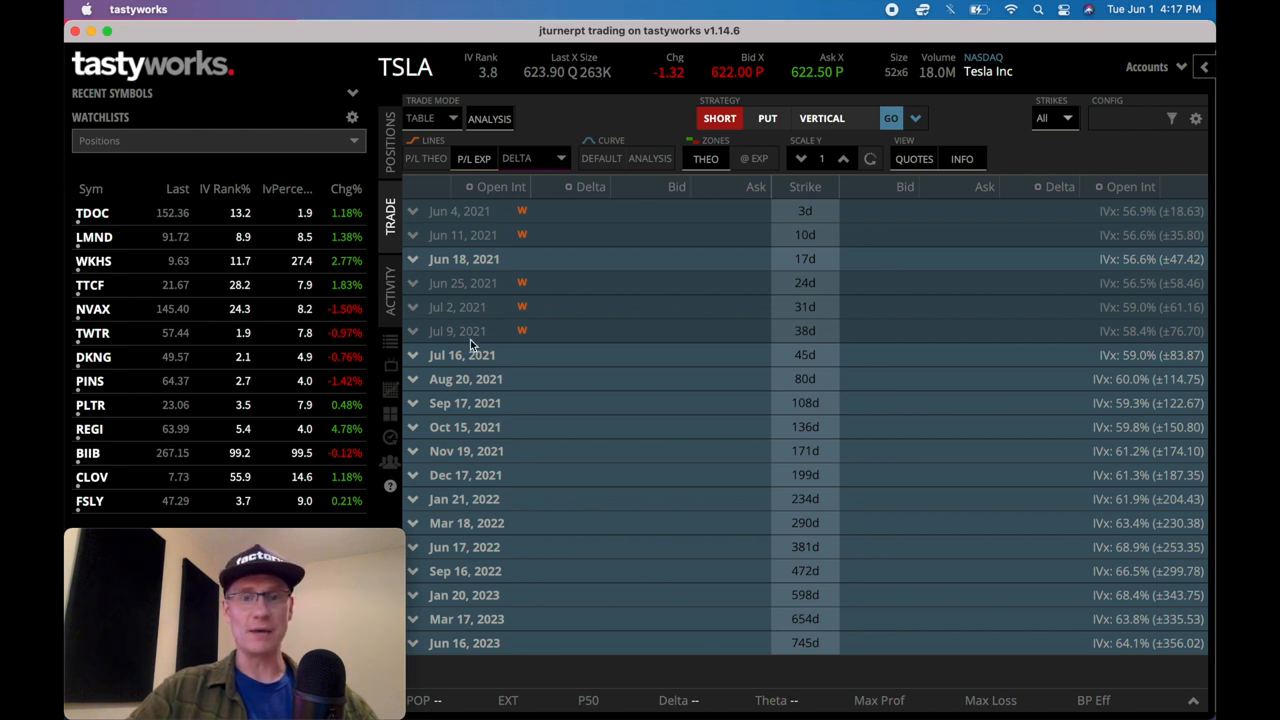
pyautogui.click(412, 355)
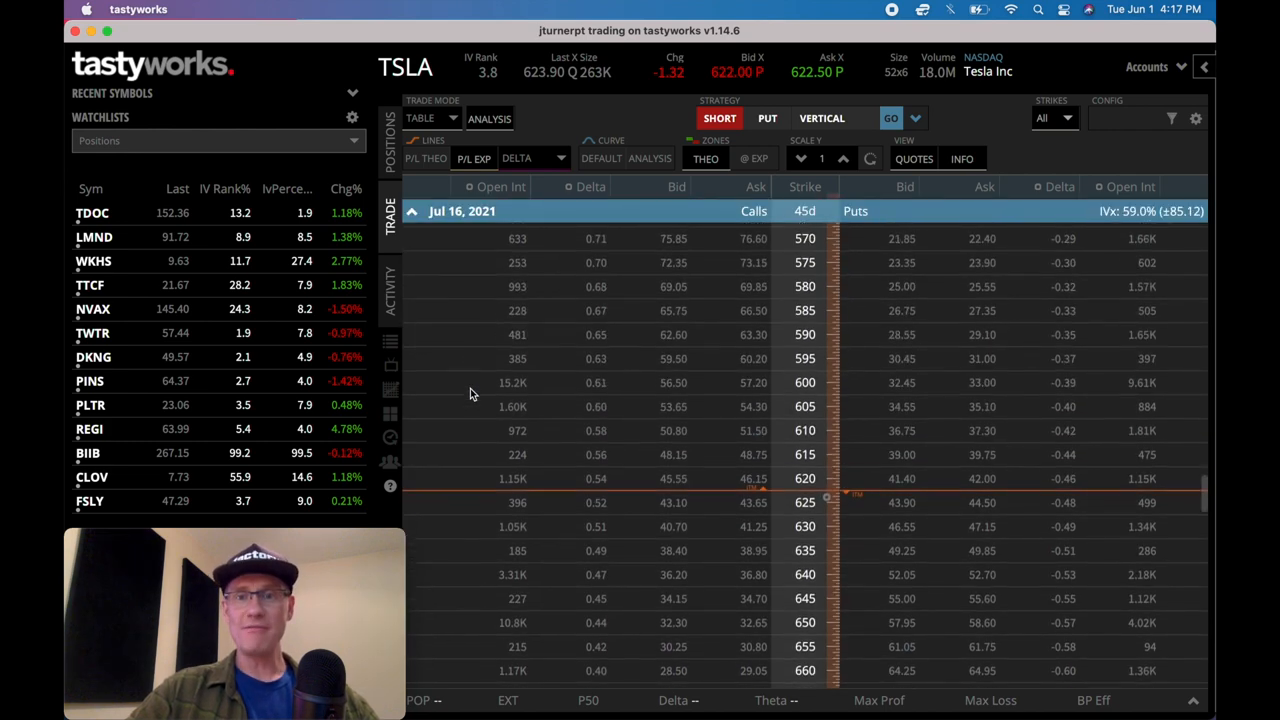
pyautogui.scroll(-3)
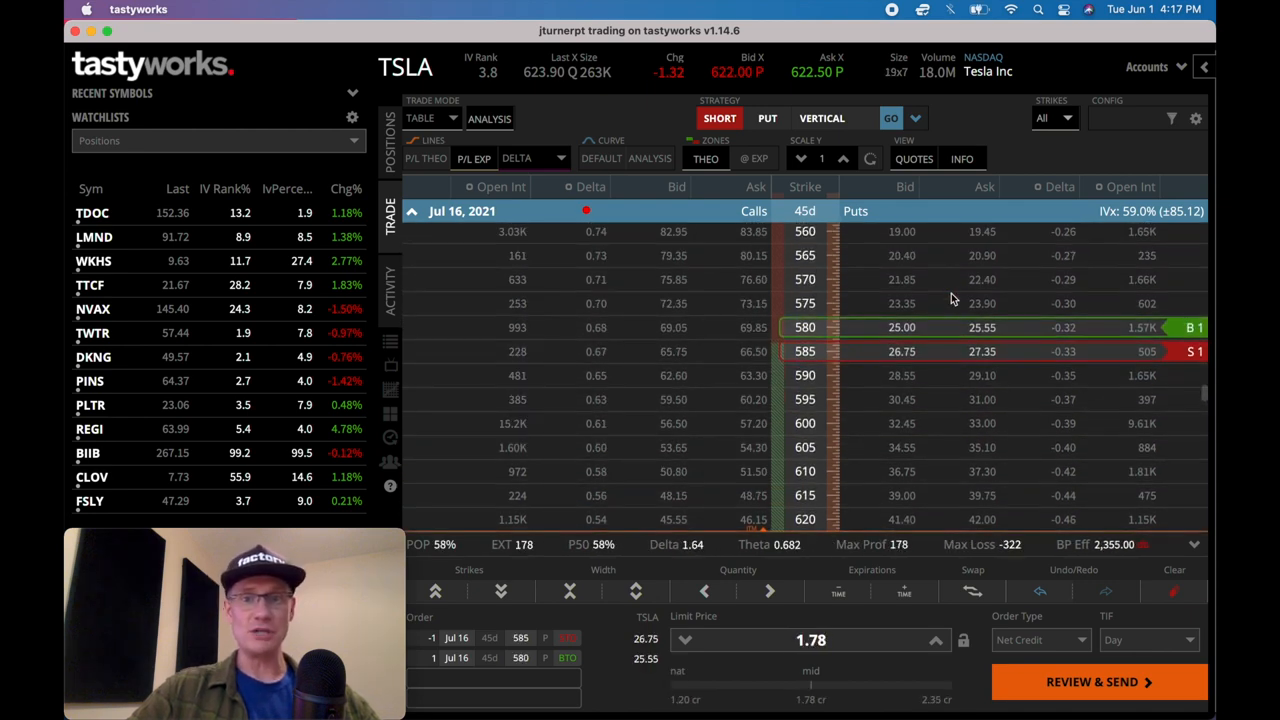
# Move the TSLA short leg to the 540 put, making a 540/535 spread at 0.97 credit, 72% POP.
pyautogui.scroll(3)
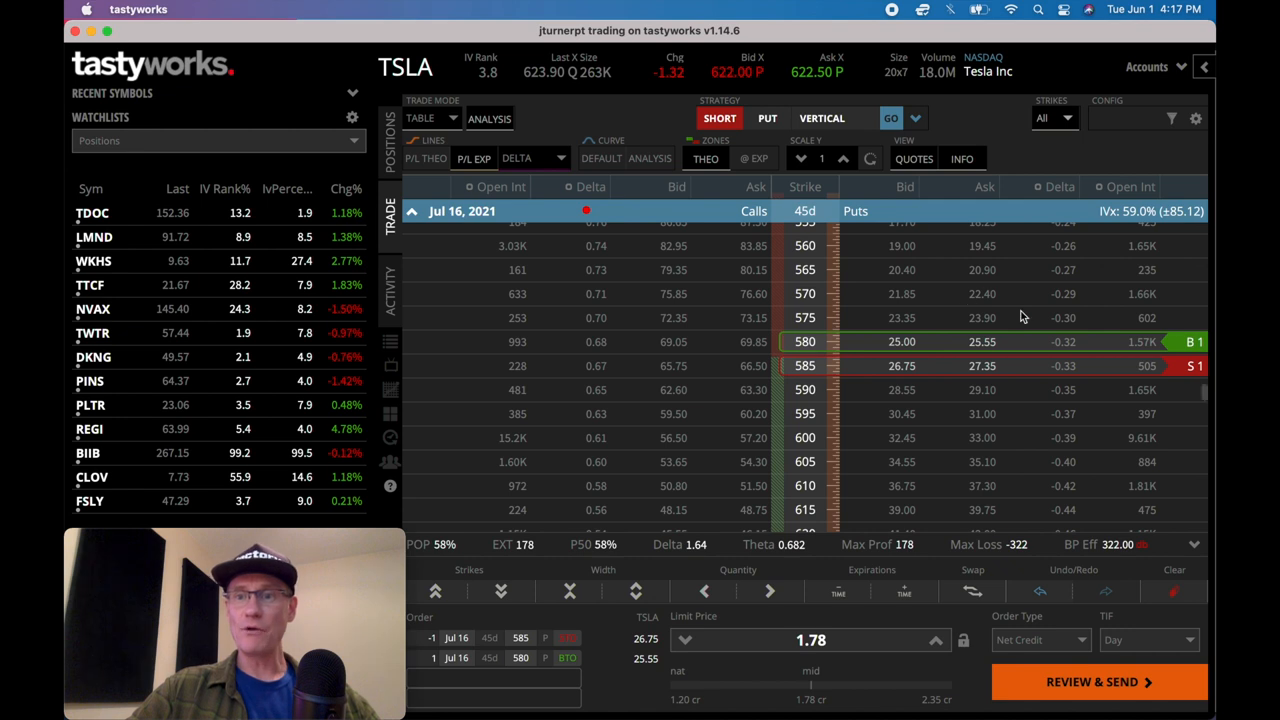
pyautogui.scroll(3)
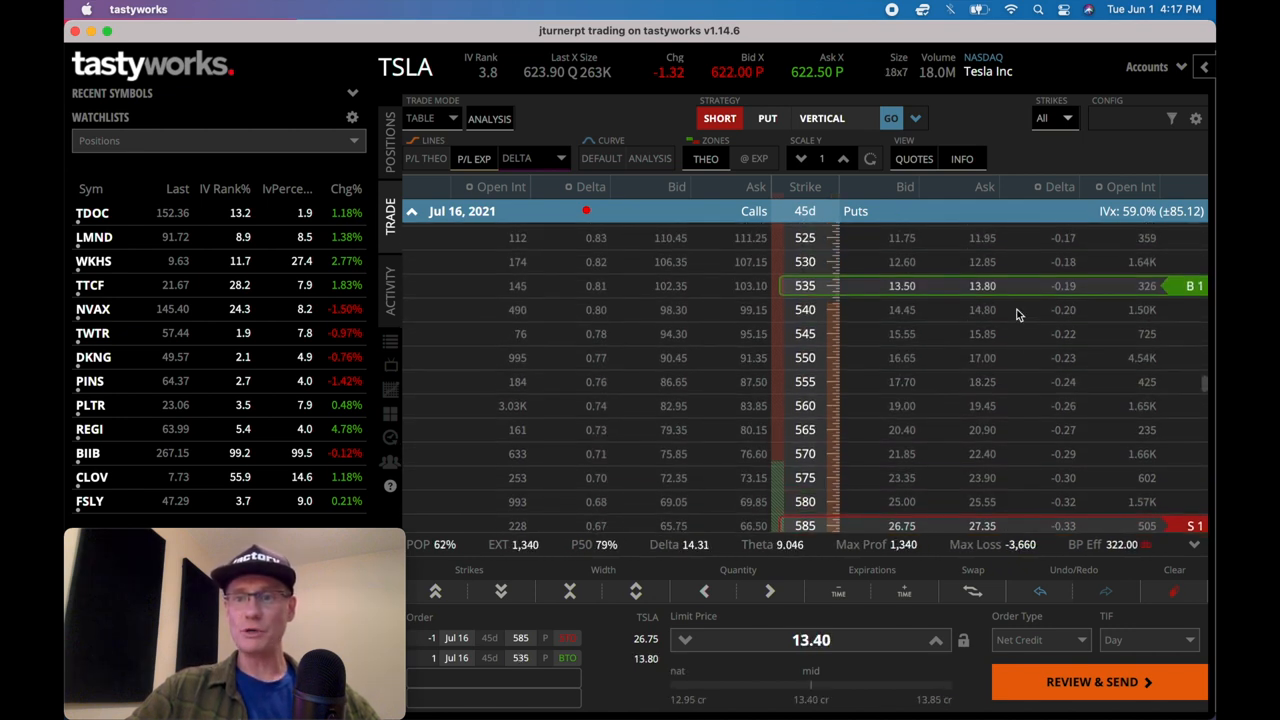
pyautogui.click(982, 351)
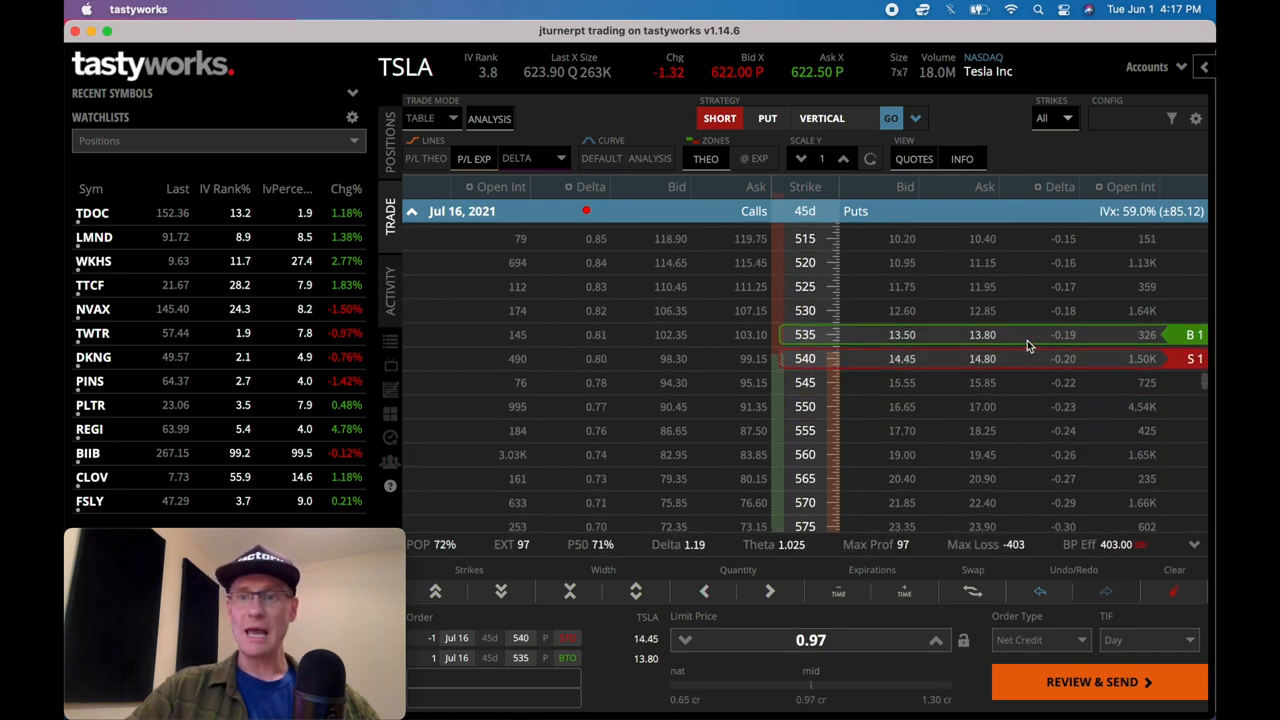
pyautogui.moveTo(1080, 336)
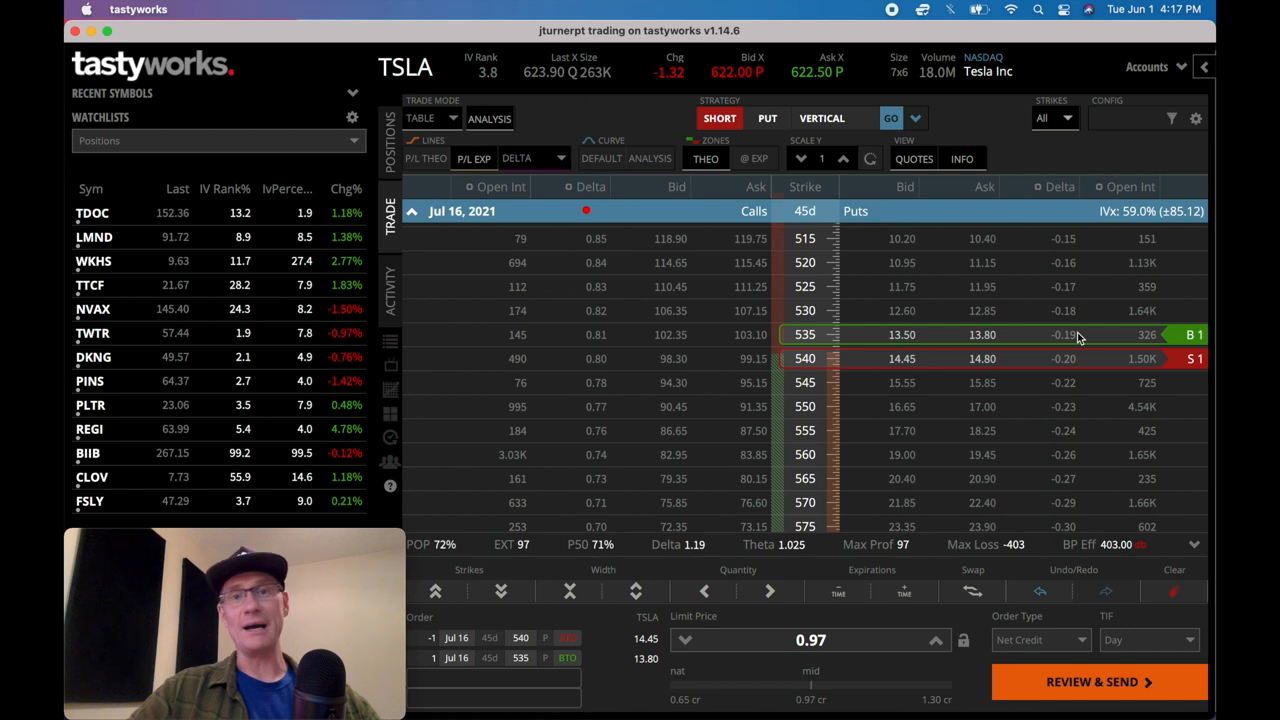
pyautogui.moveTo(848, 361)
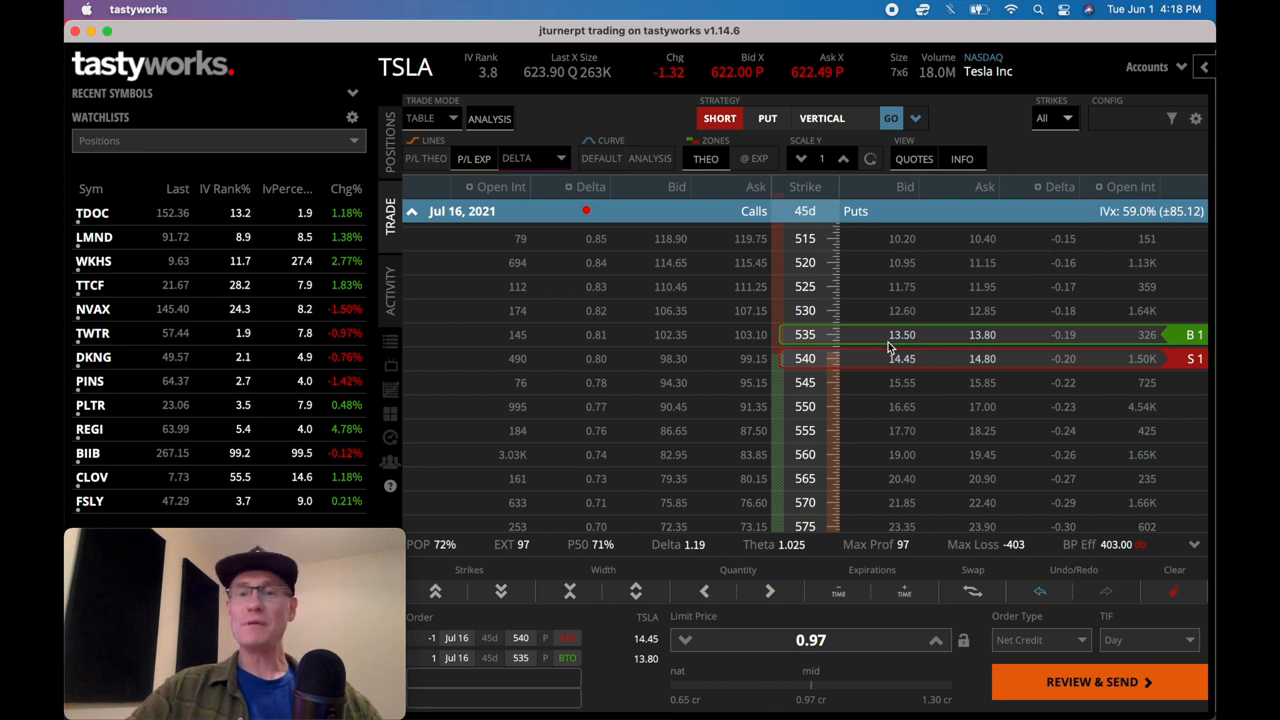
pyautogui.moveTo(838, 663)
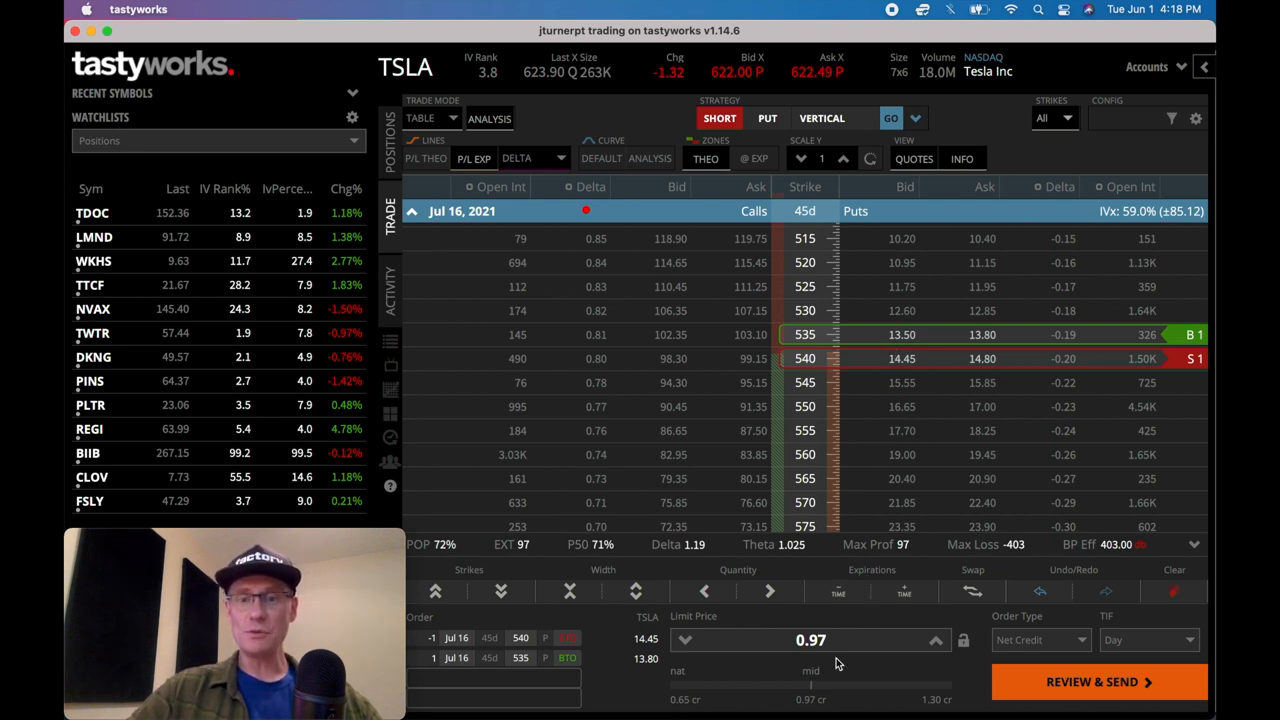
pyautogui.moveTo(810, 360)
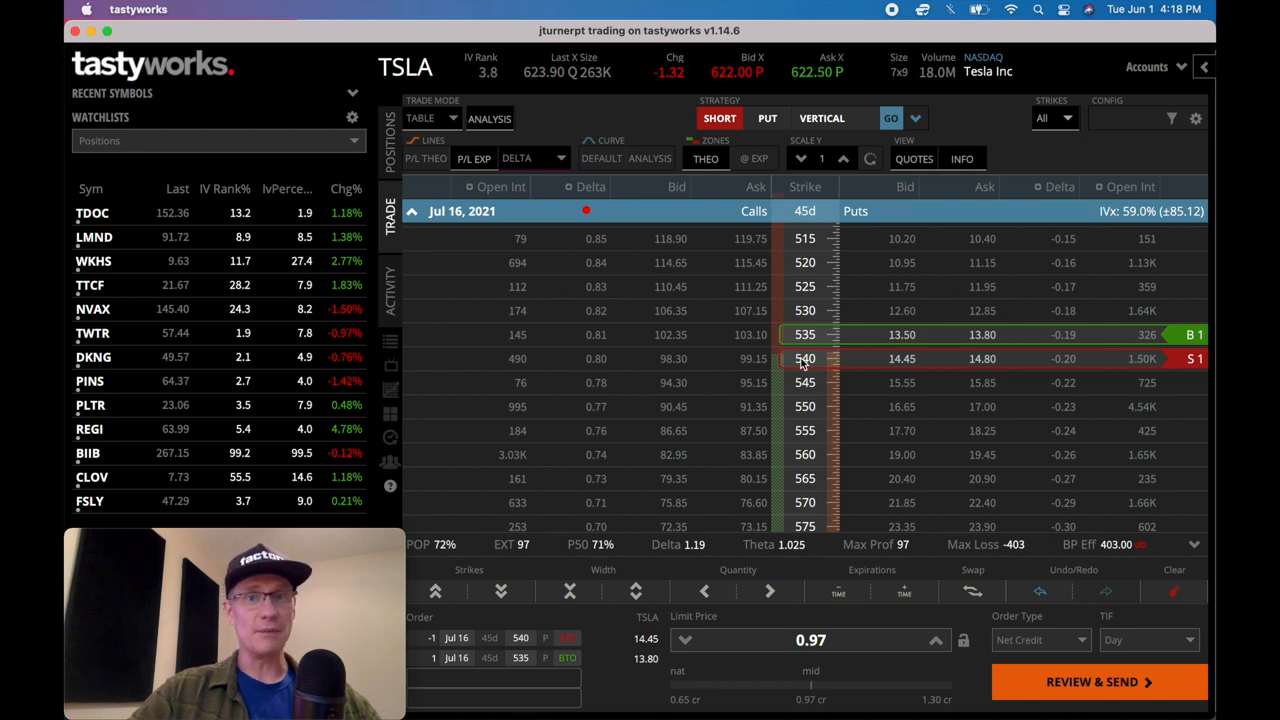
pyautogui.moveTo(935, 367)
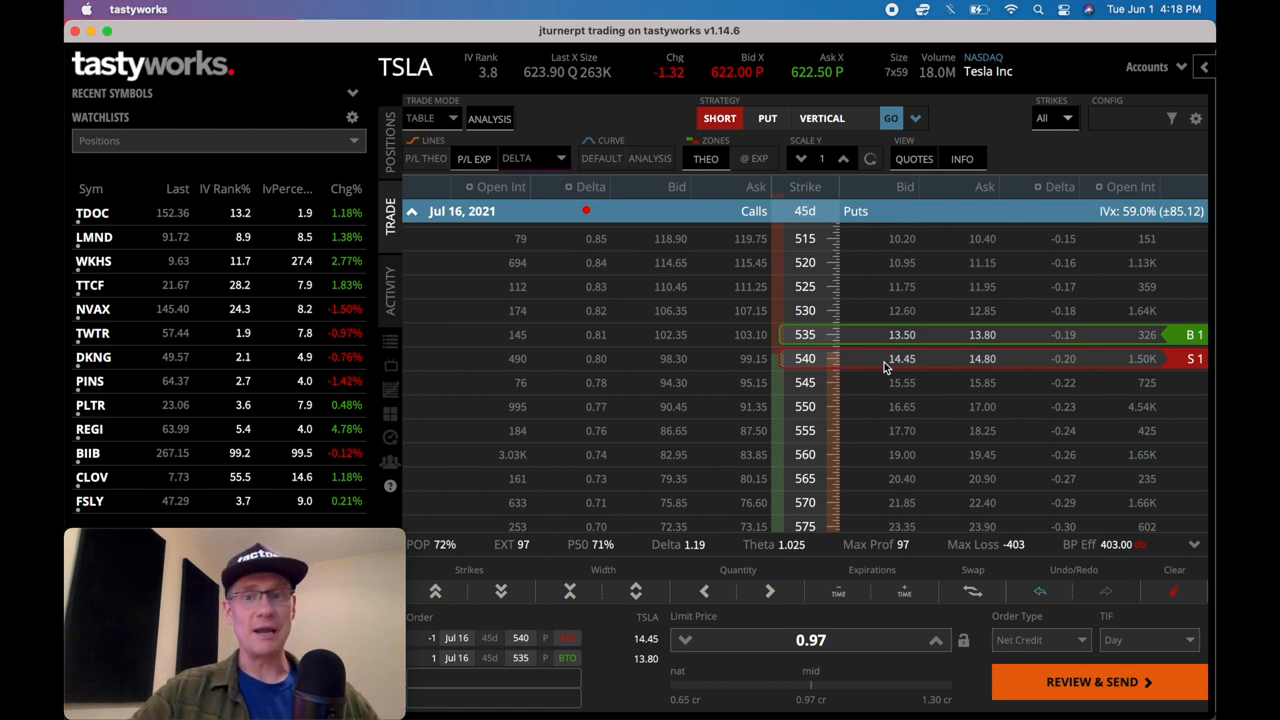
pyautogui.moveTo(825, 360)
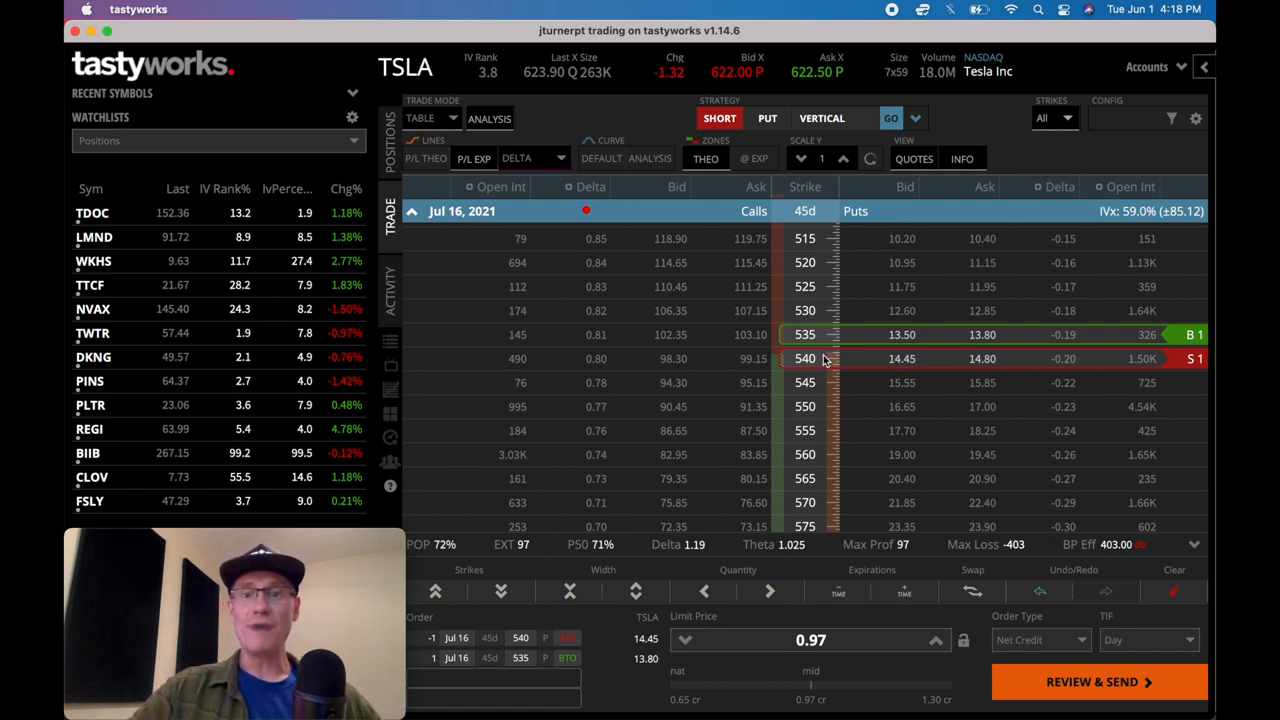
pyautogui.moveTo(920, 343)
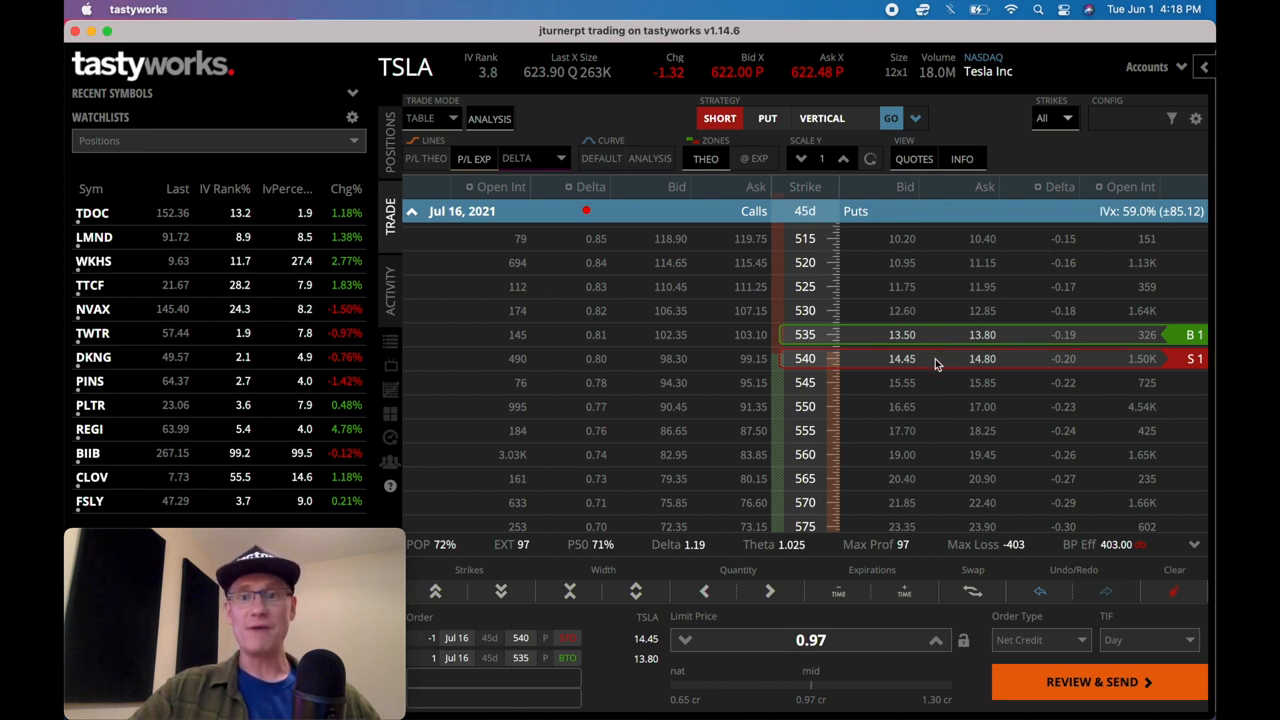
pyautogui.moveTo(936, 343)
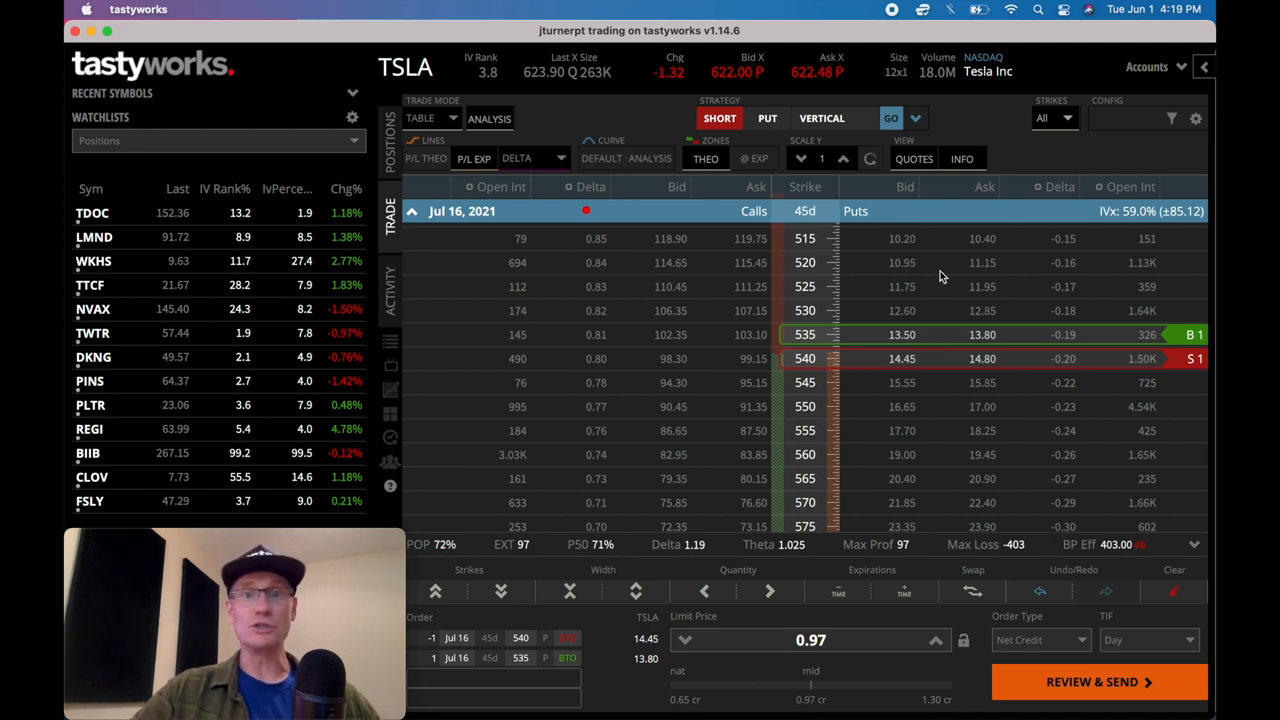
pyautogui.moveTo(980, 308)
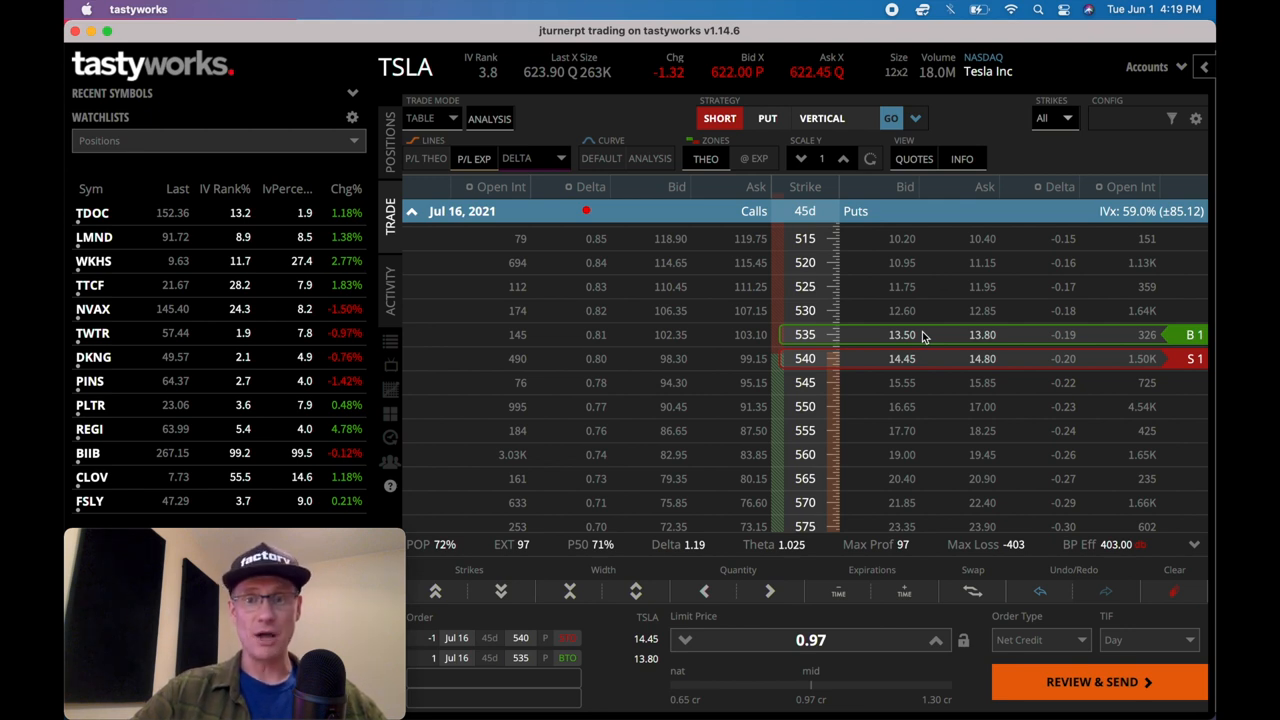
pyautogui.moveTo(818, 372)
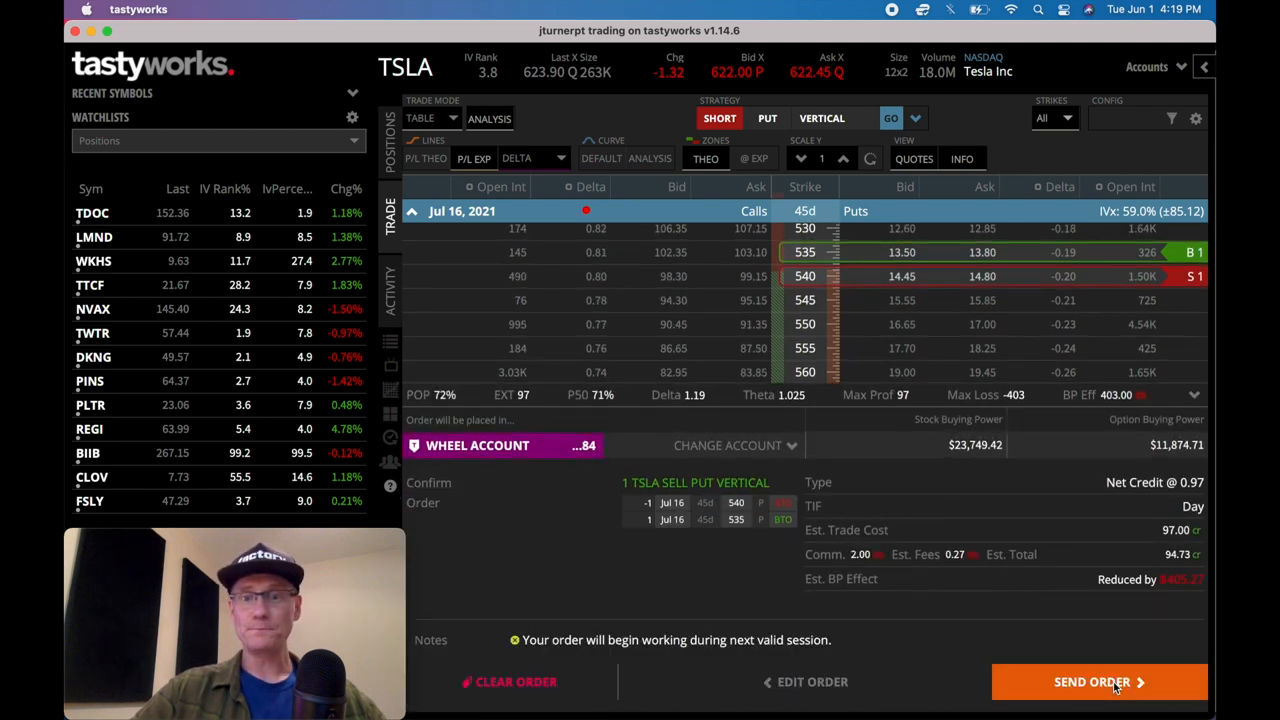
pyautogui.moveTo(1010, 432)
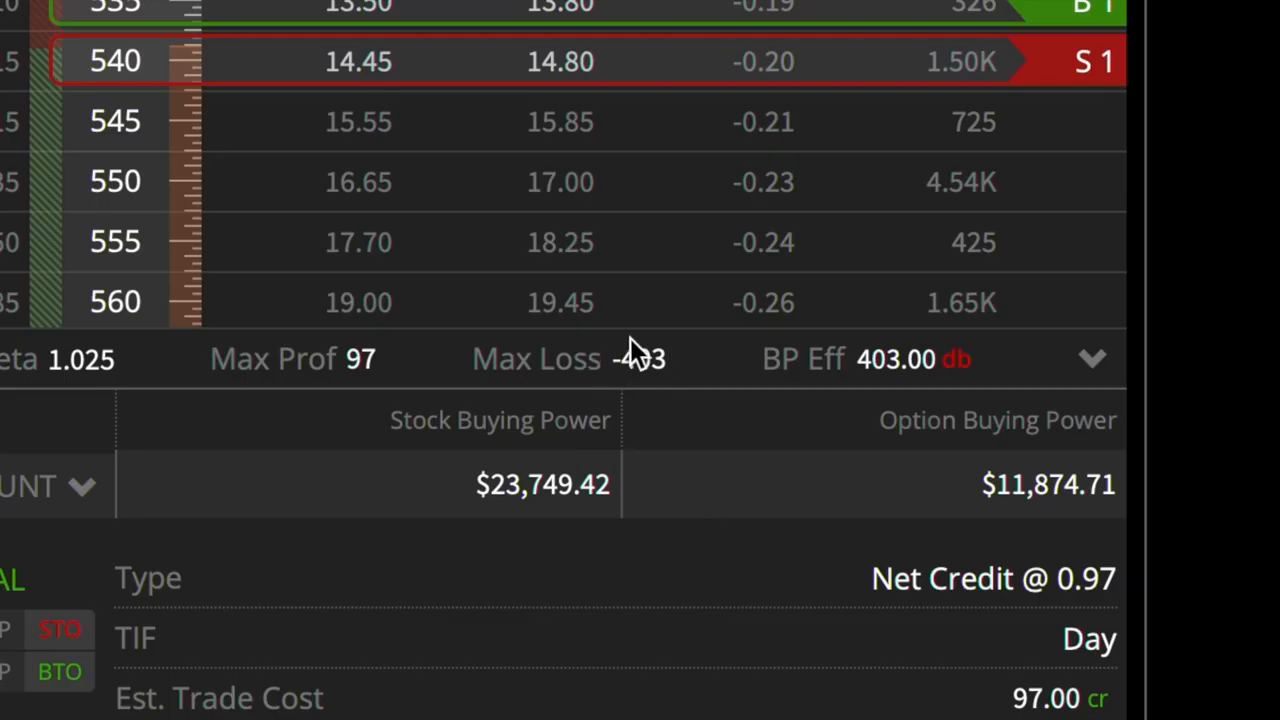
pyautogui.moveTo(698, 418)
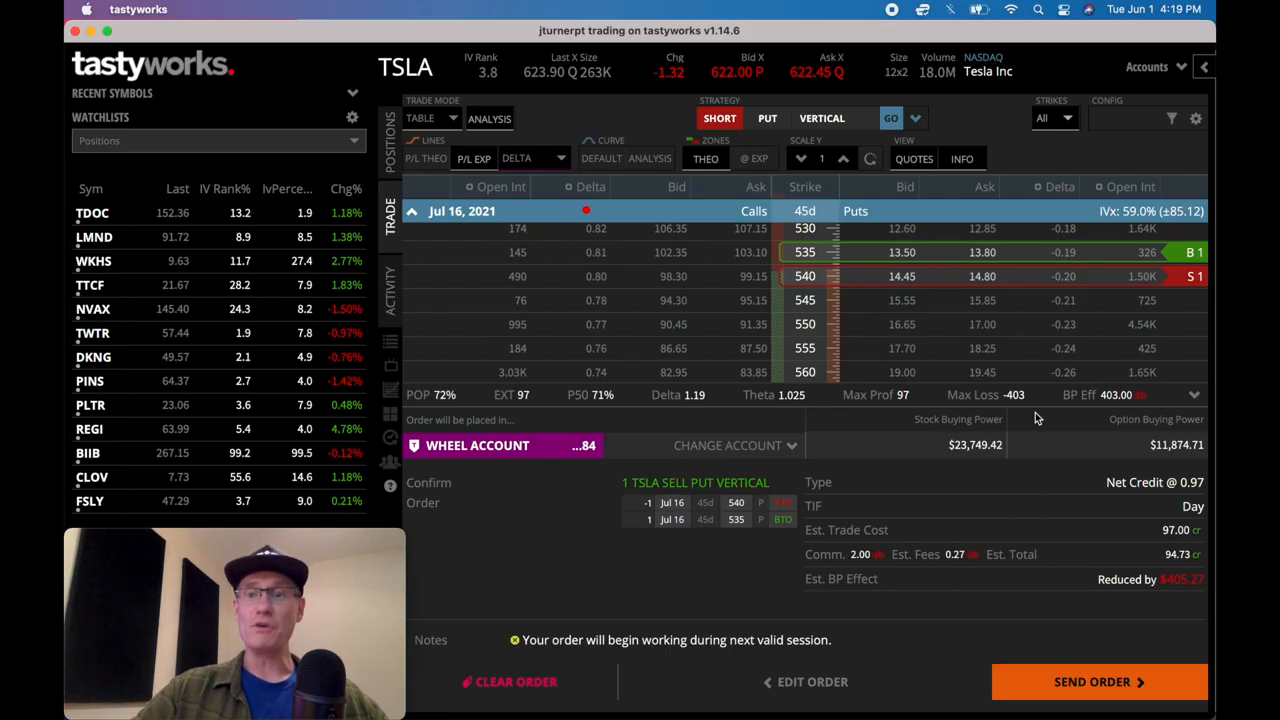
pyautogui.moveTo(1025, 381)
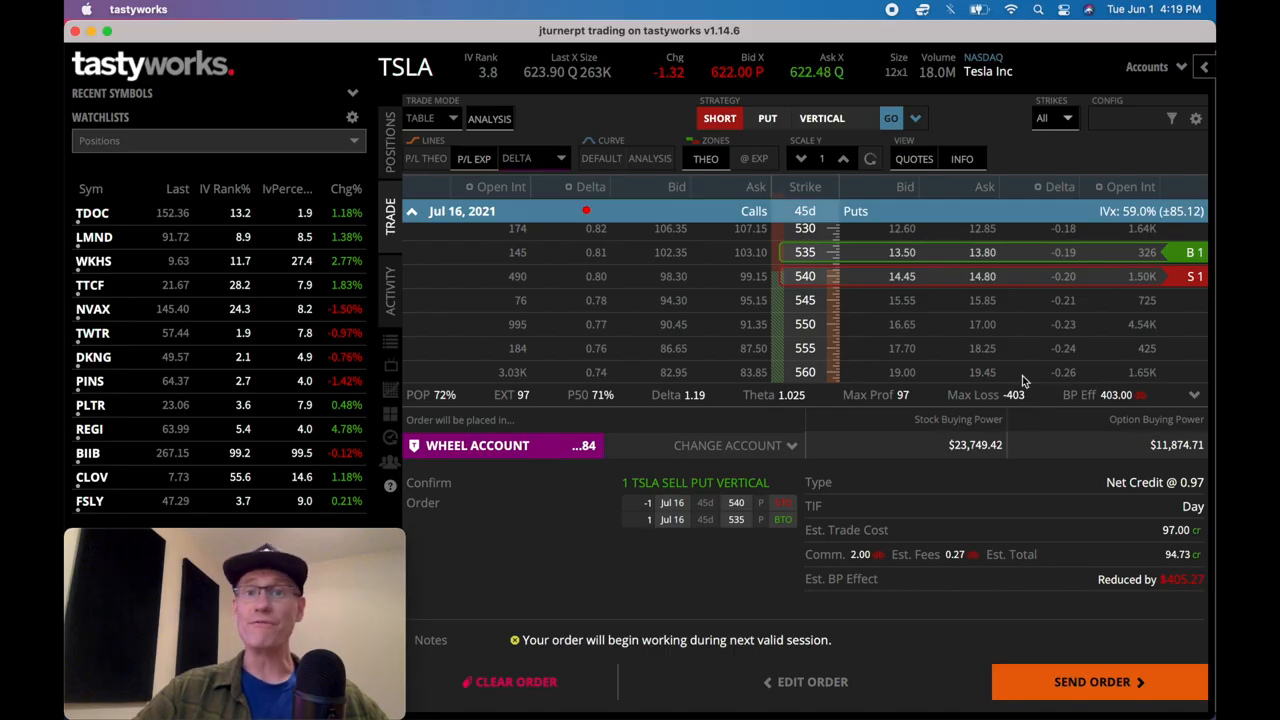
pyautogui.moveTo(1030, 410)
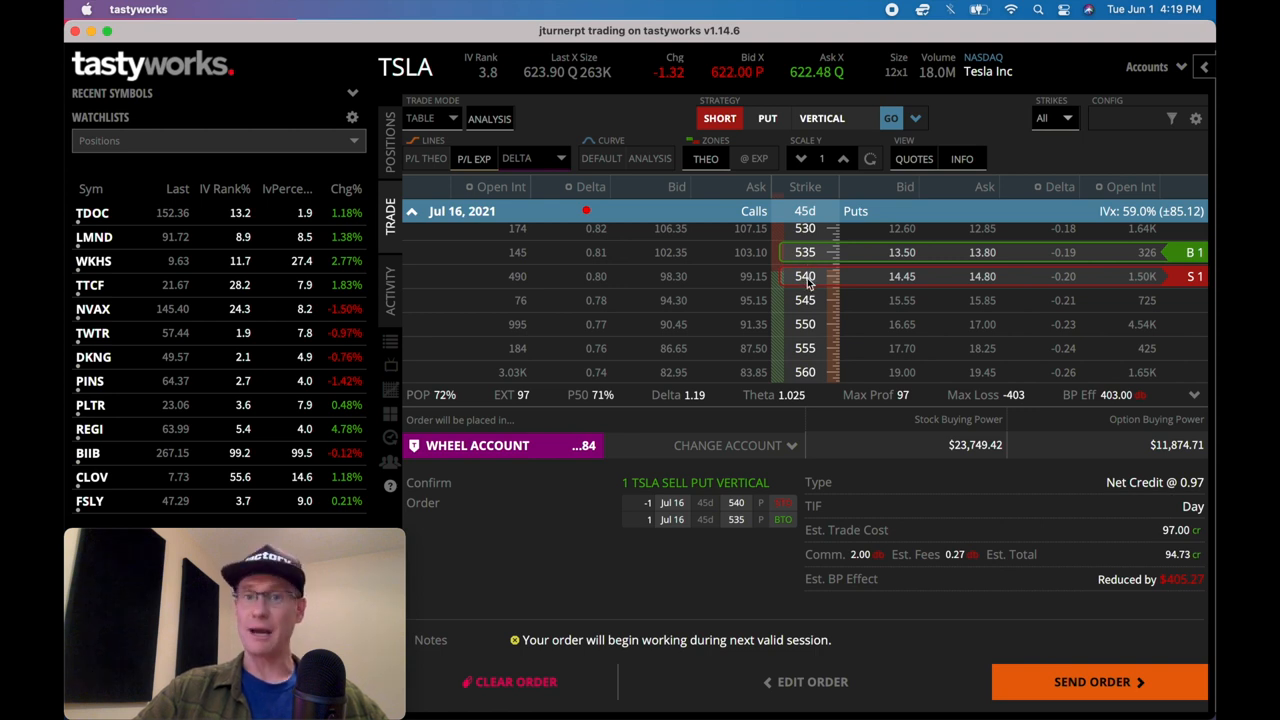
pyautogui.moveTo(1030, 535)
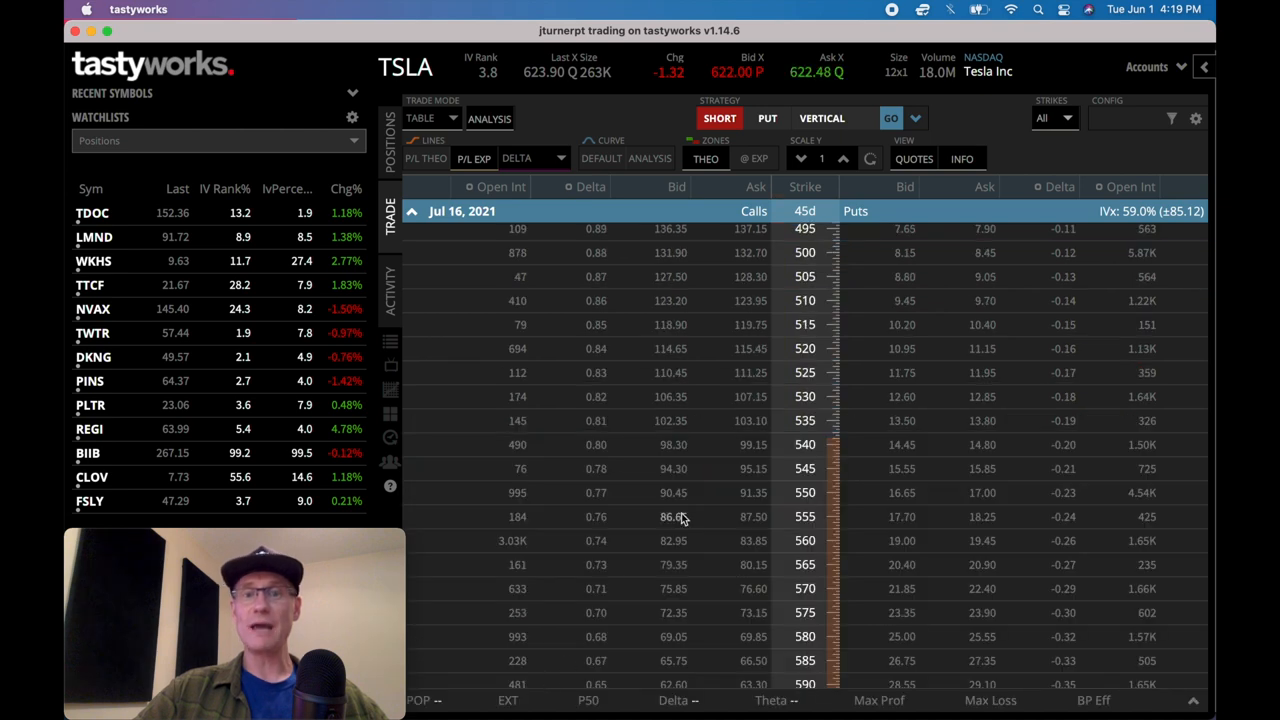
pyautogui.scroll(-3)
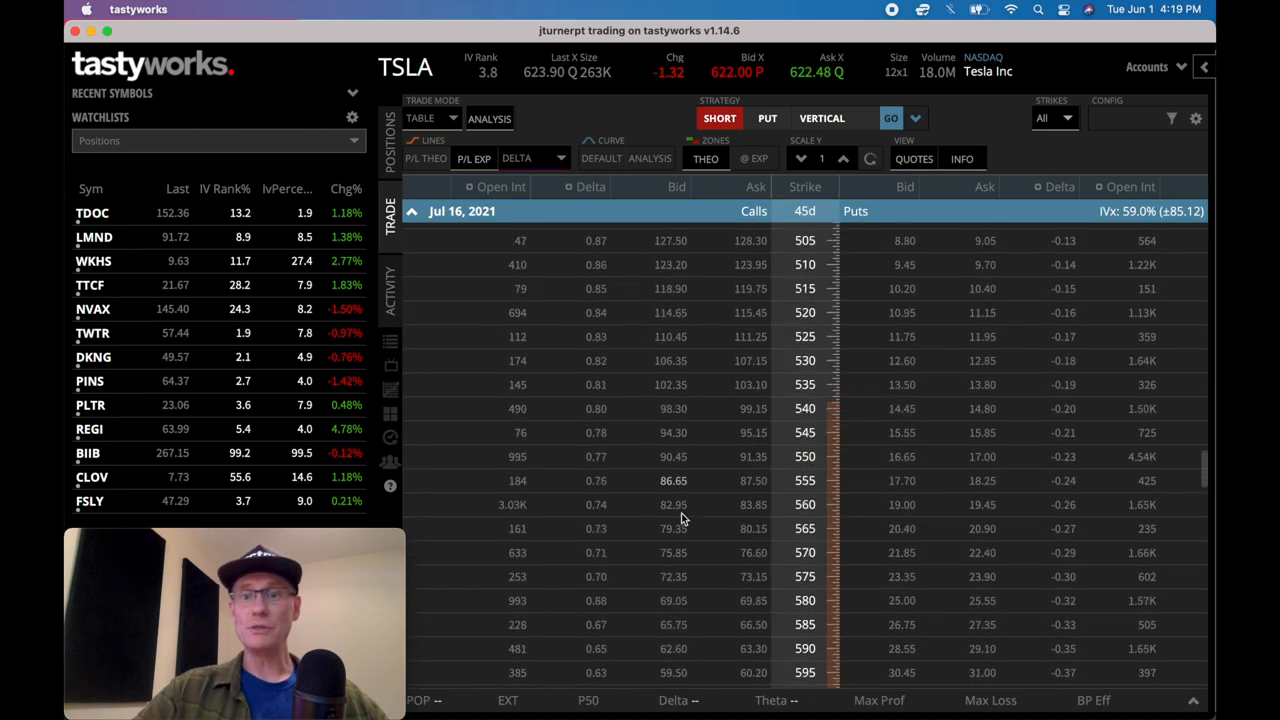
pyautogui.scroll(-3)
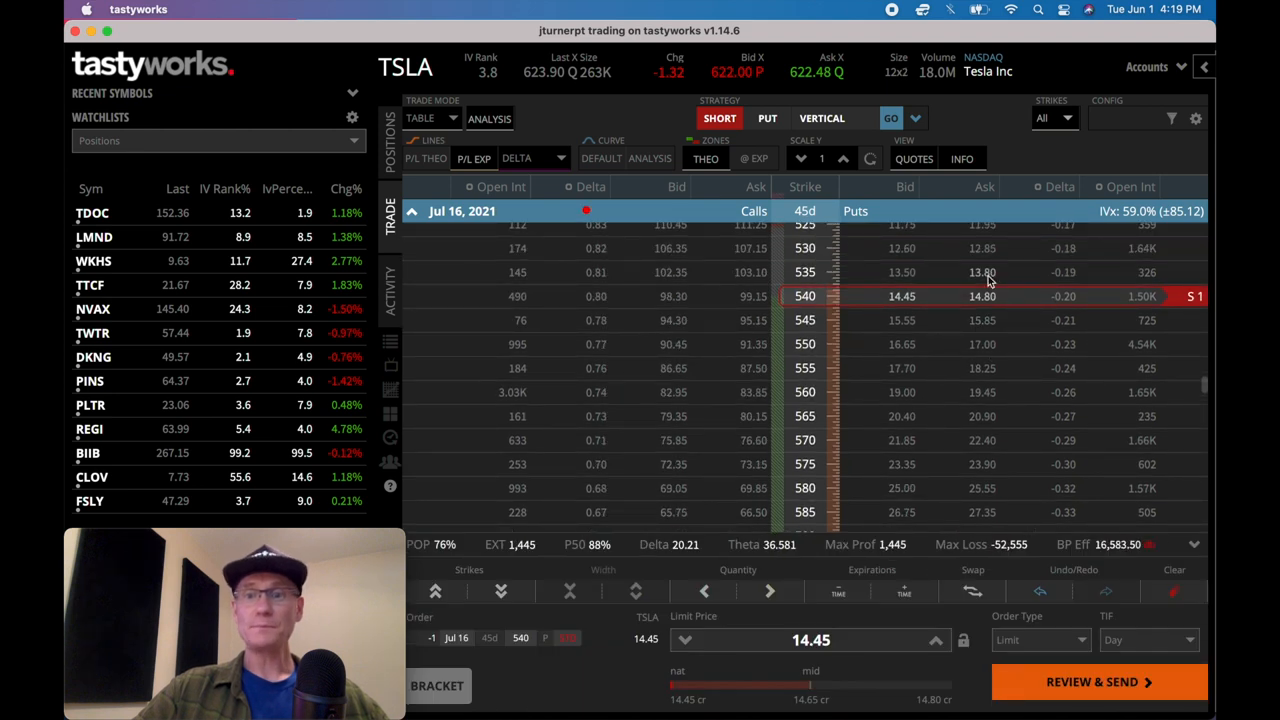
pyautogui.click(901, 272)
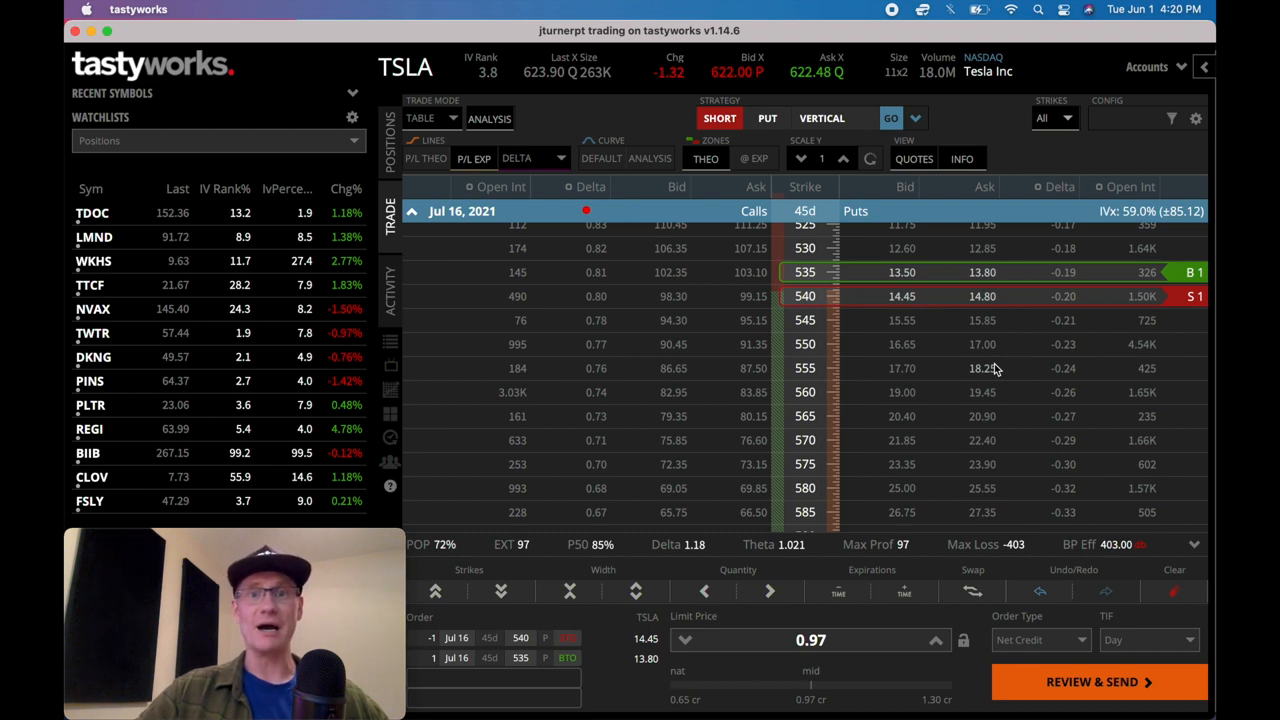
pyautogui.moveTo(1025, 477)
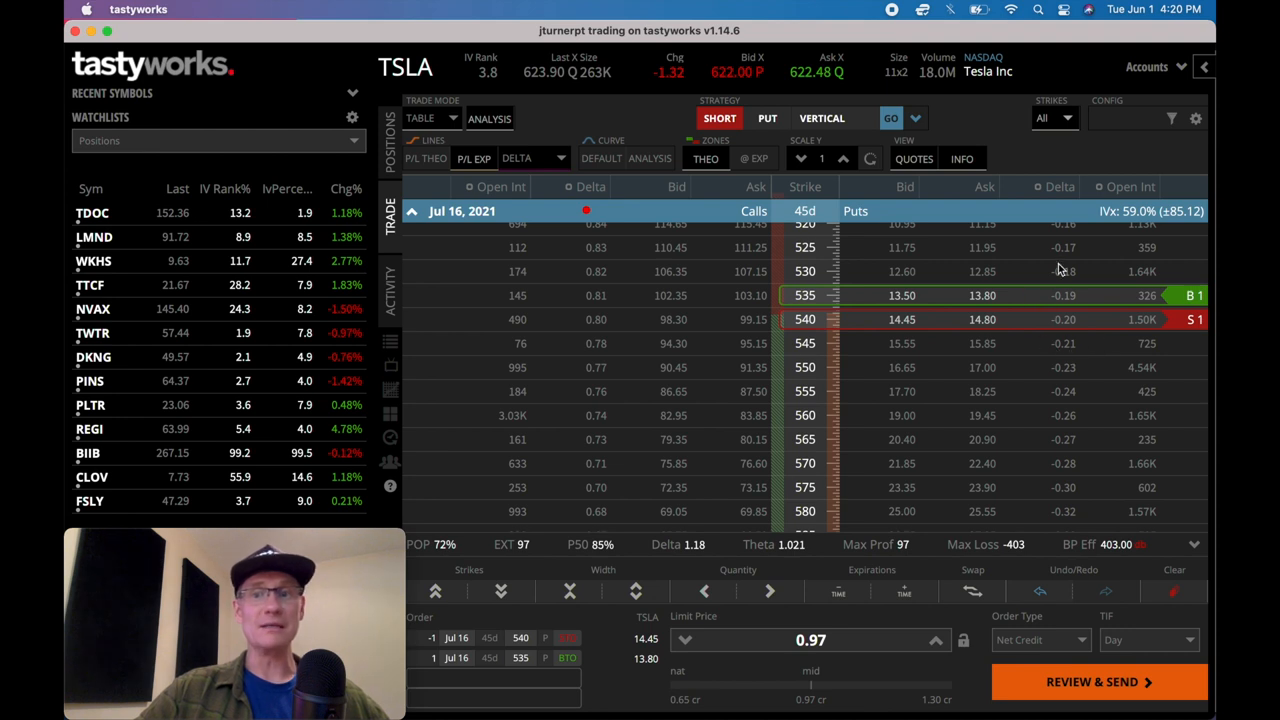
pyautogui.moveTo(1094, 302)
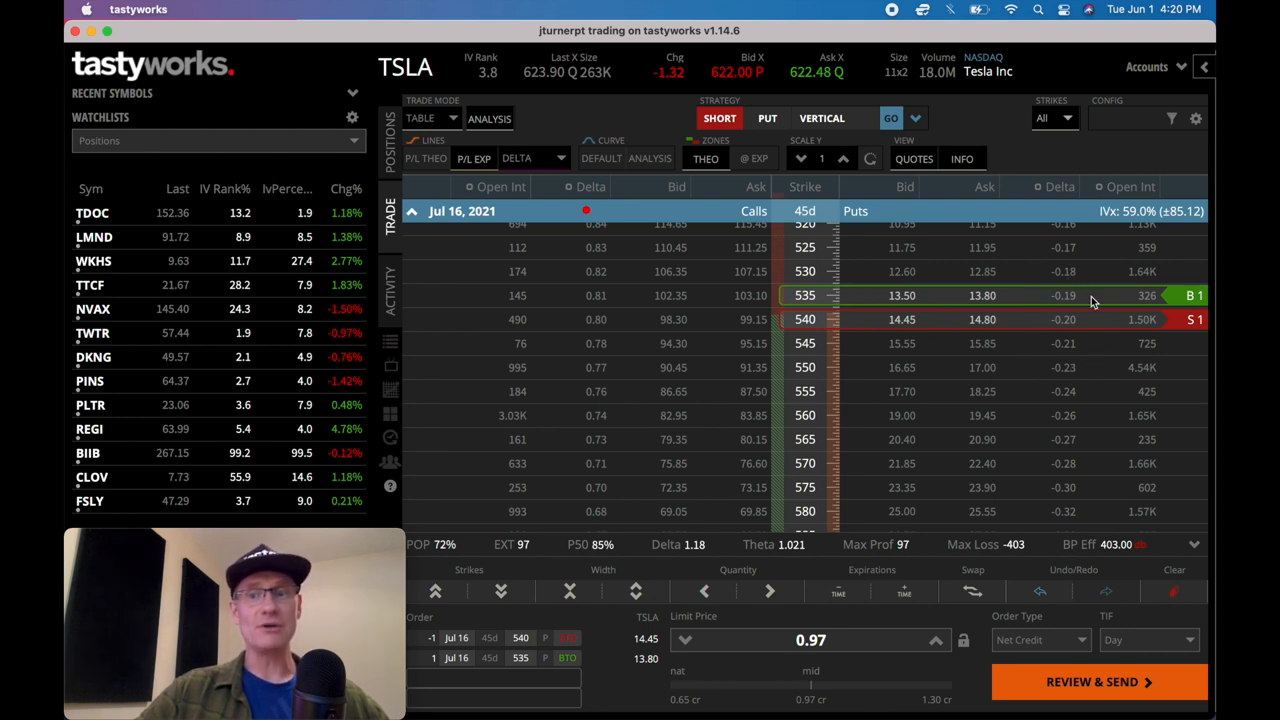
pyautogui.moveTo(1073, 351)
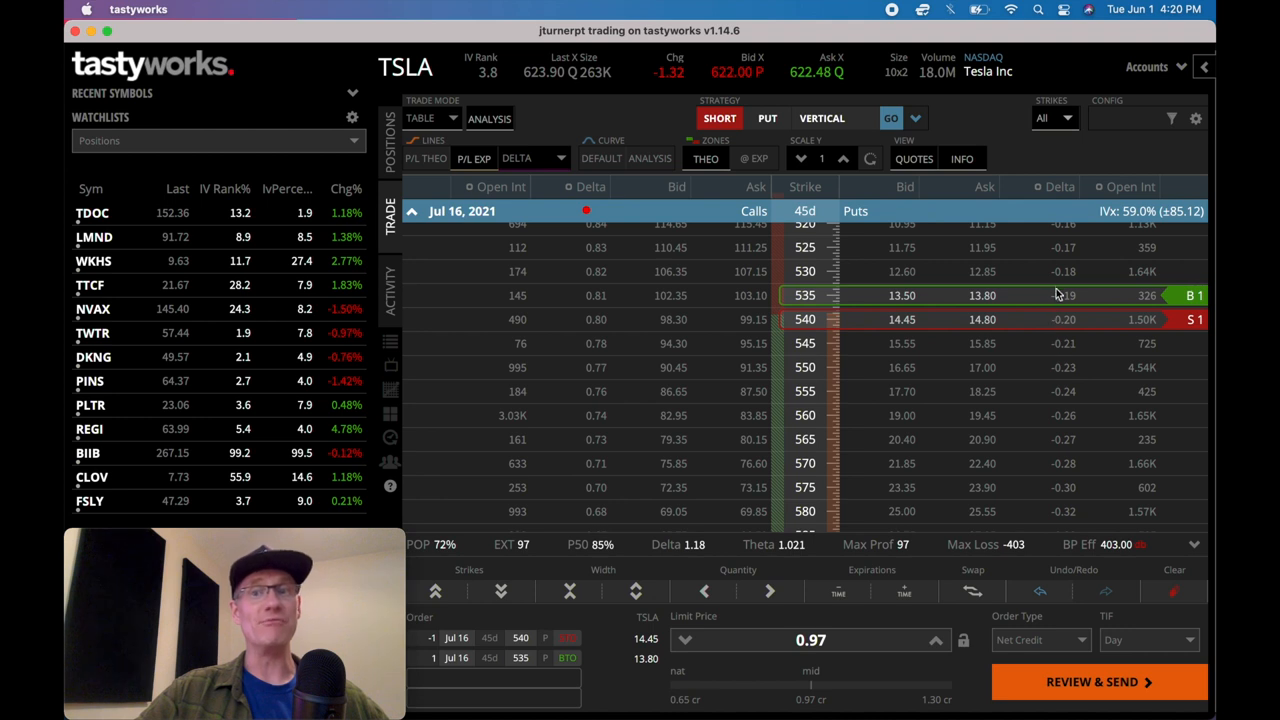
pyautogui.moveTo(858, 392)
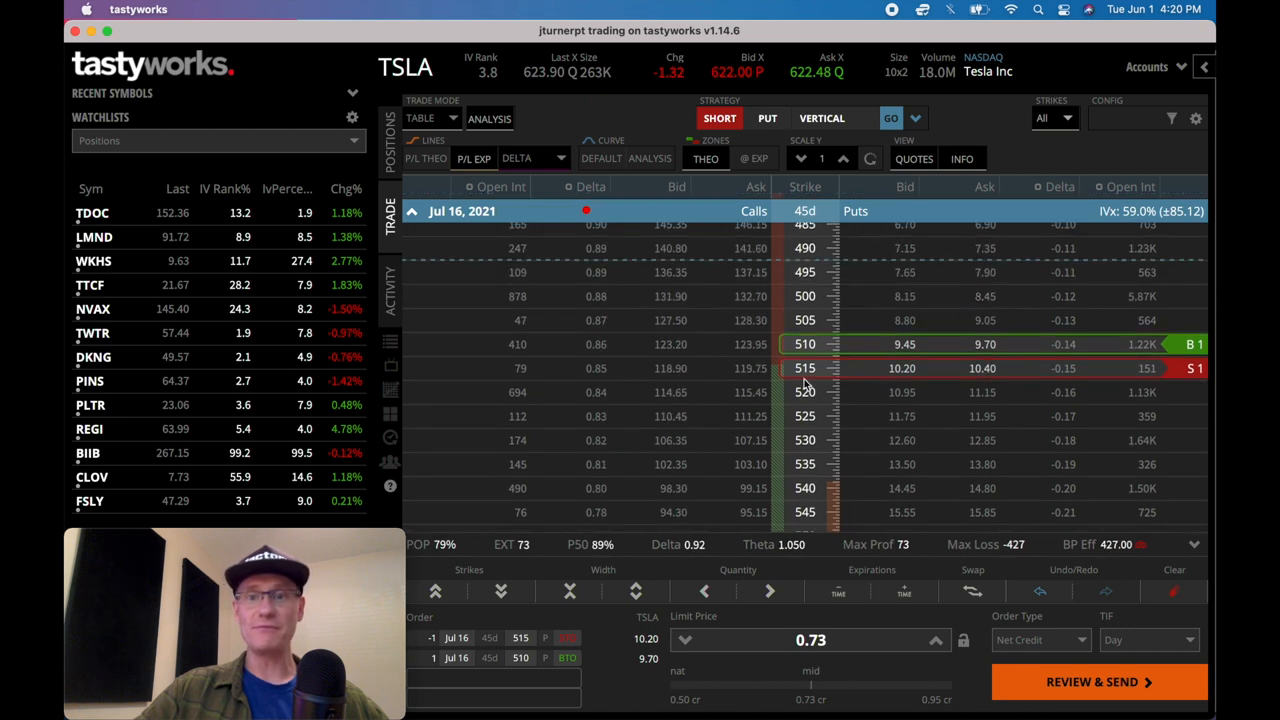
pyautogui.moveTo(768, 658)
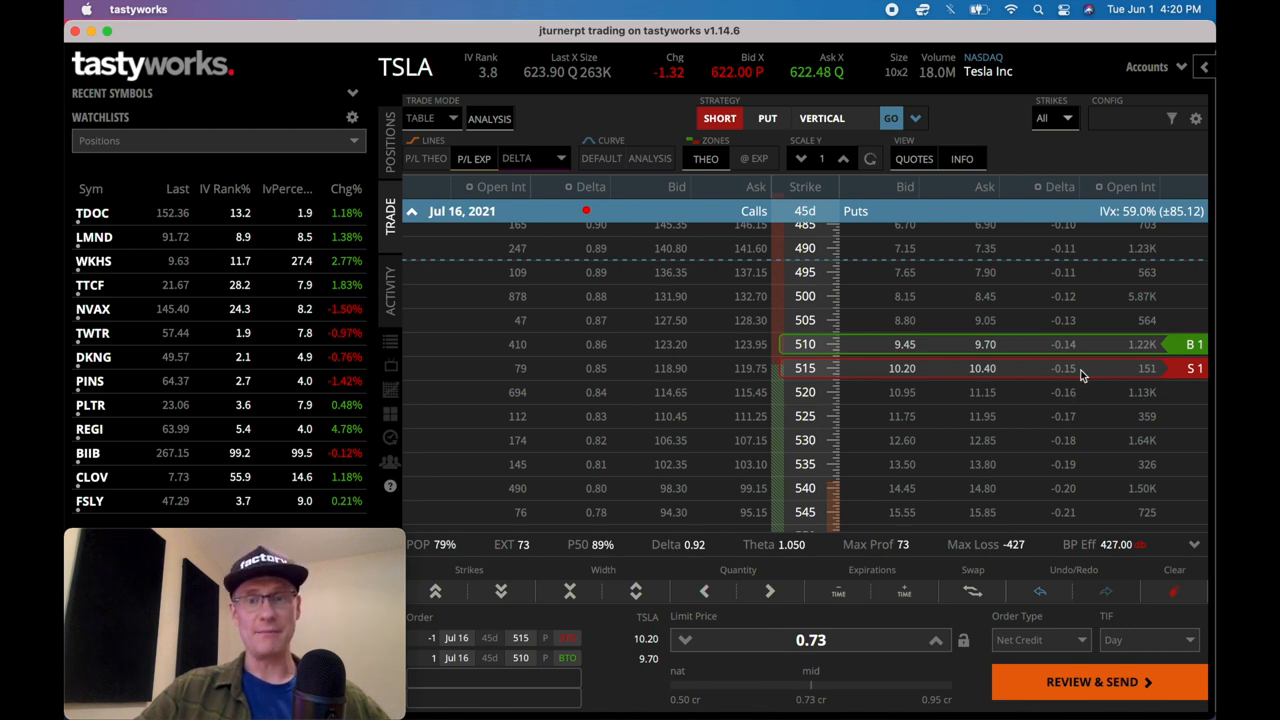
pyautogui.moveTo(1048, 344)
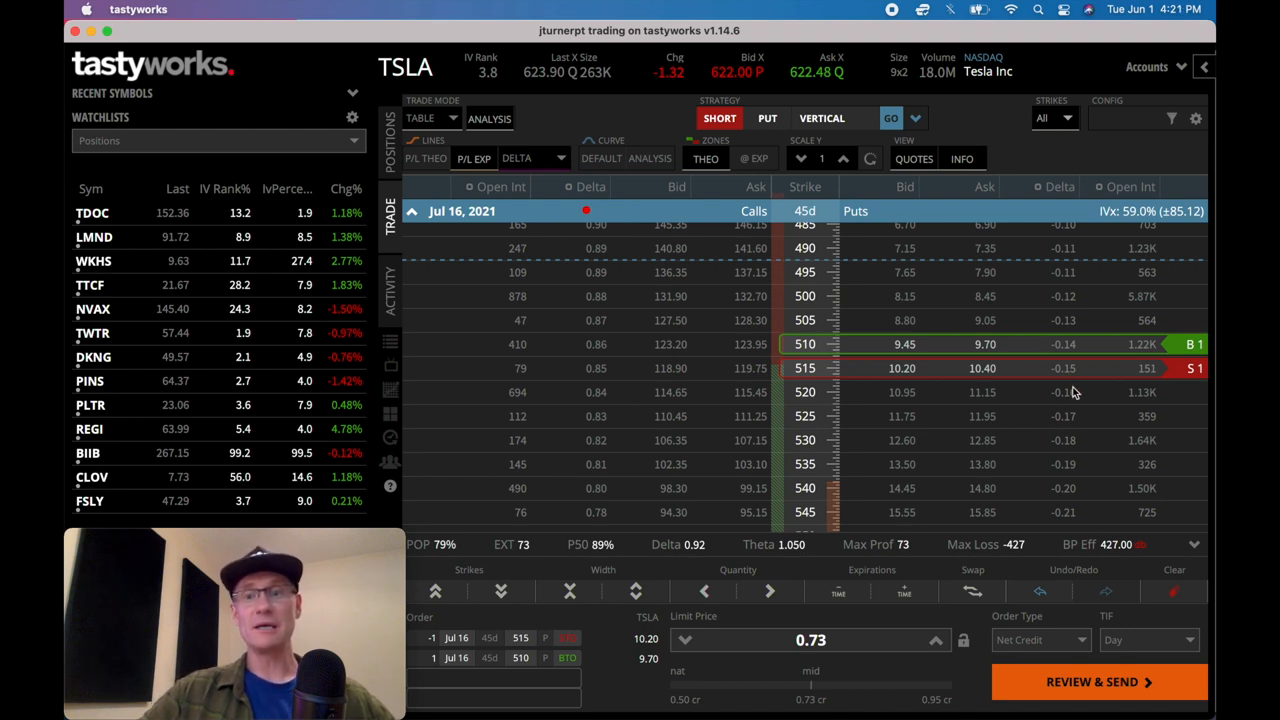
pyautogui.moveTo(1057, 470)
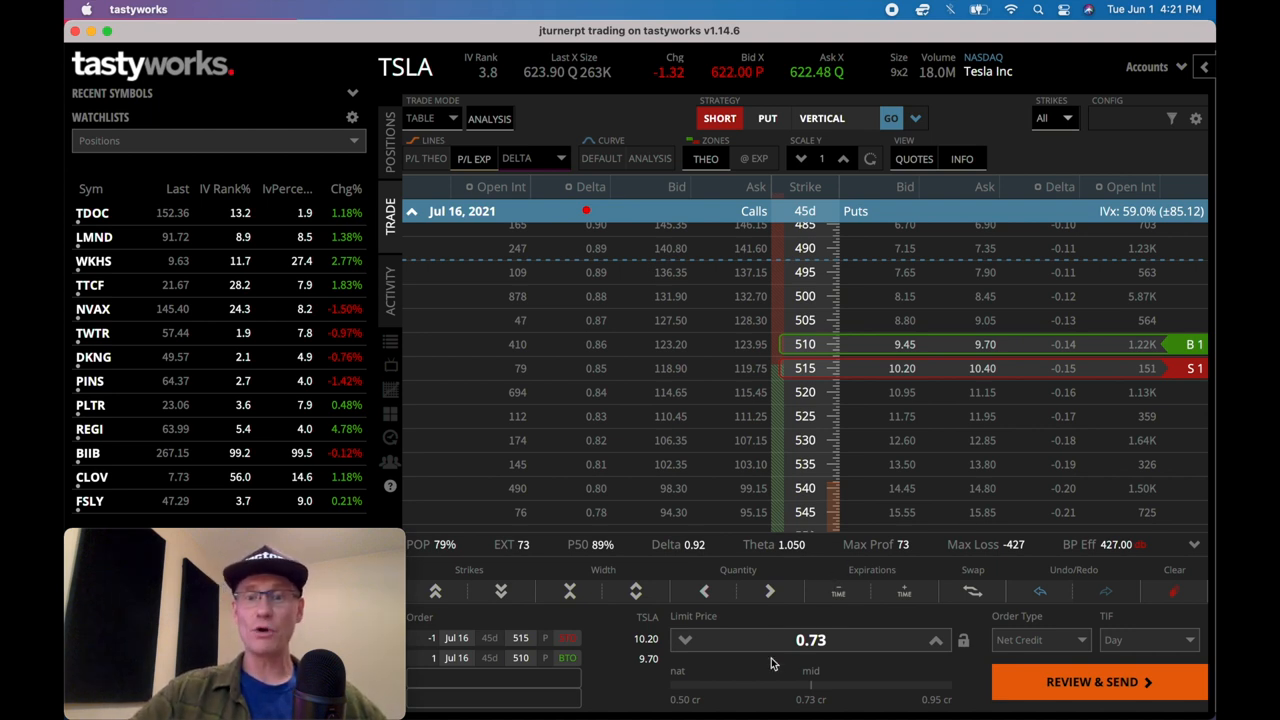
pyautogui.moveTo(924, 485)
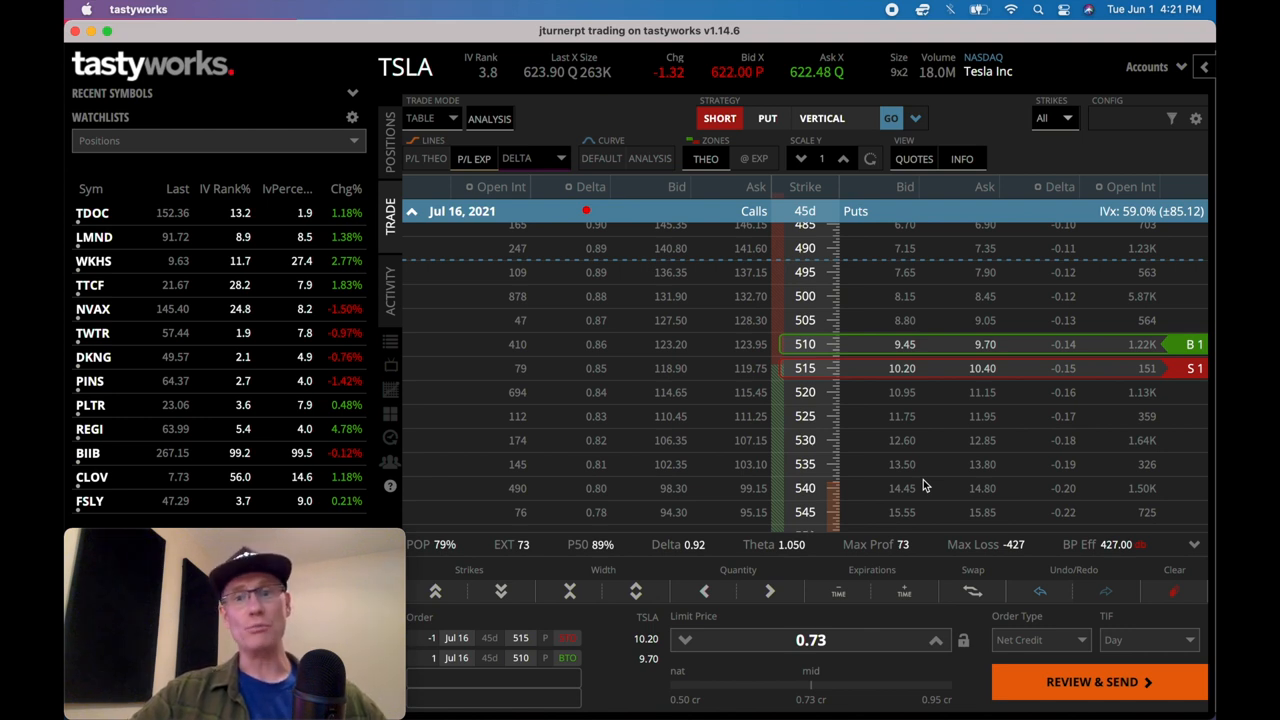
pyautogui.moveTo(930, 428)
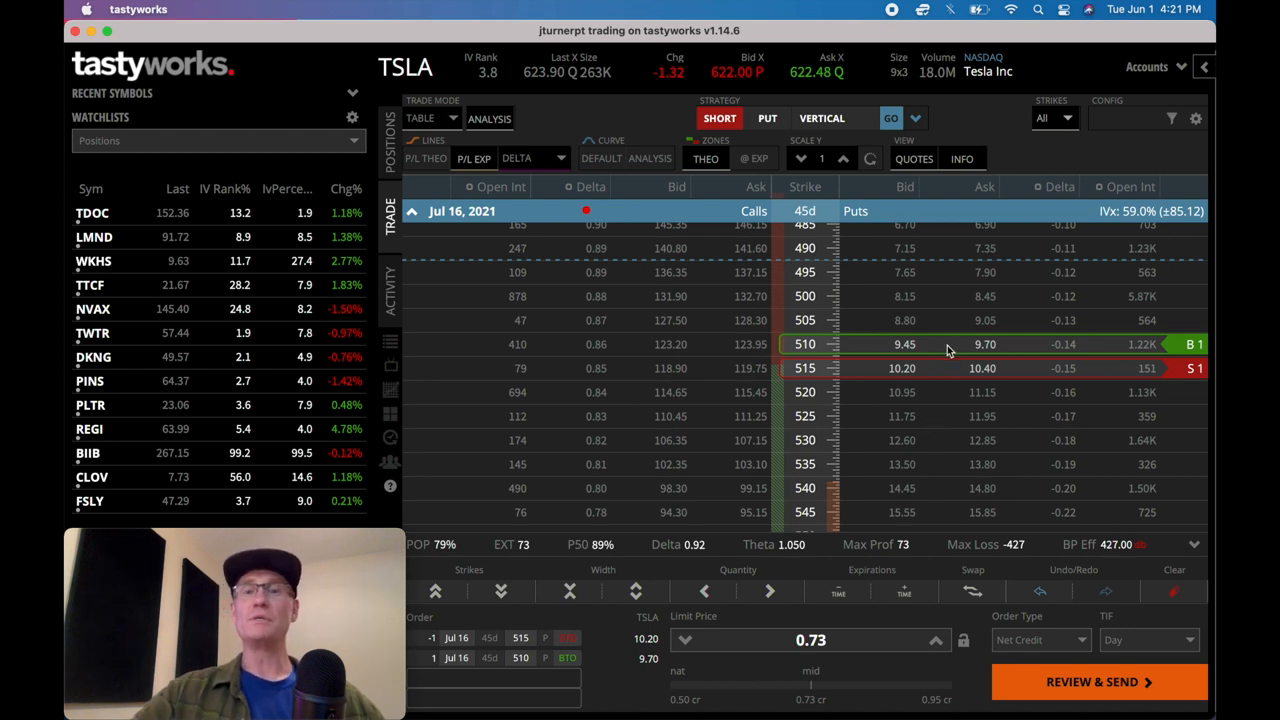
pyautogui.moveTo(918, 351)
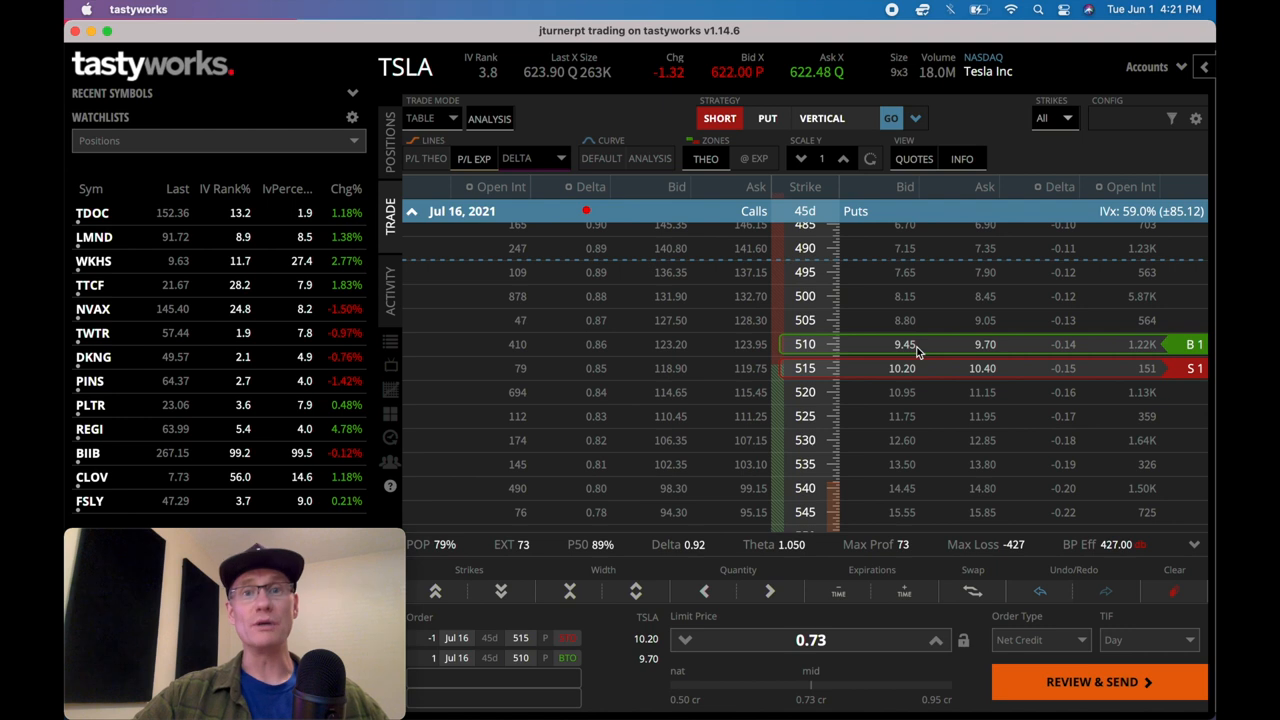
pyautogui.moveTo(925, 208)
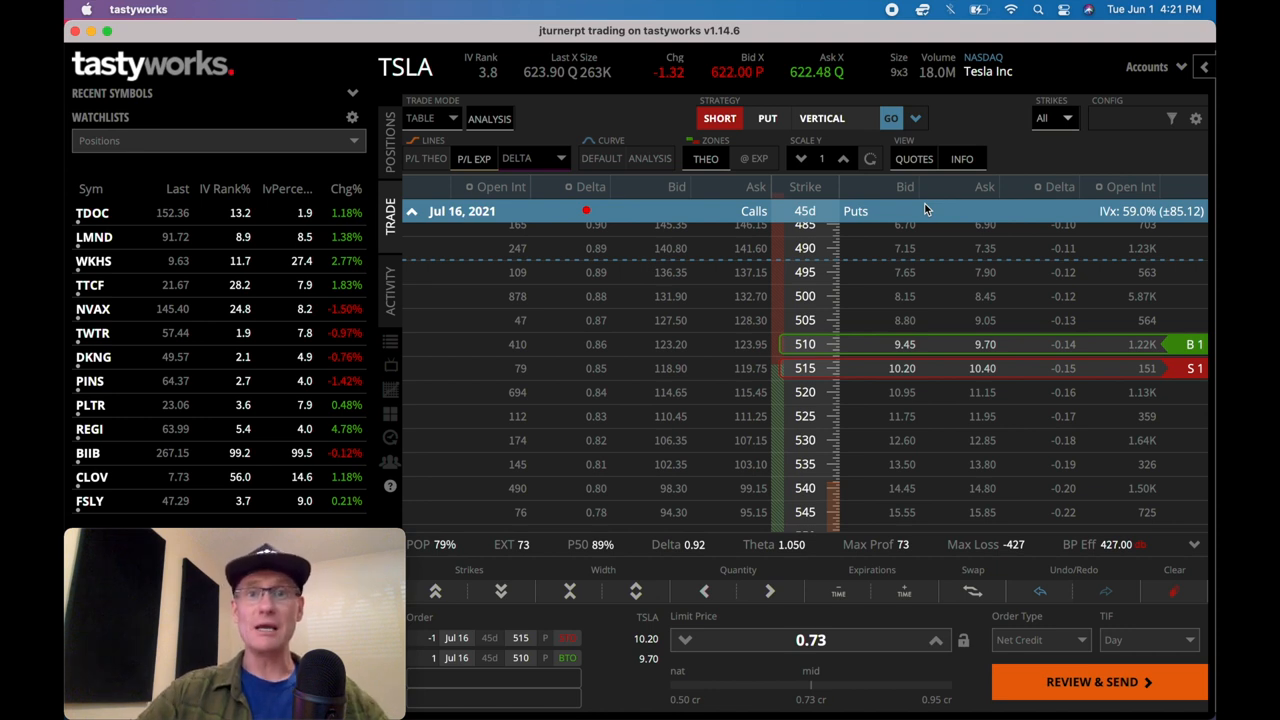
pyautogui.moveTo(978, 330)
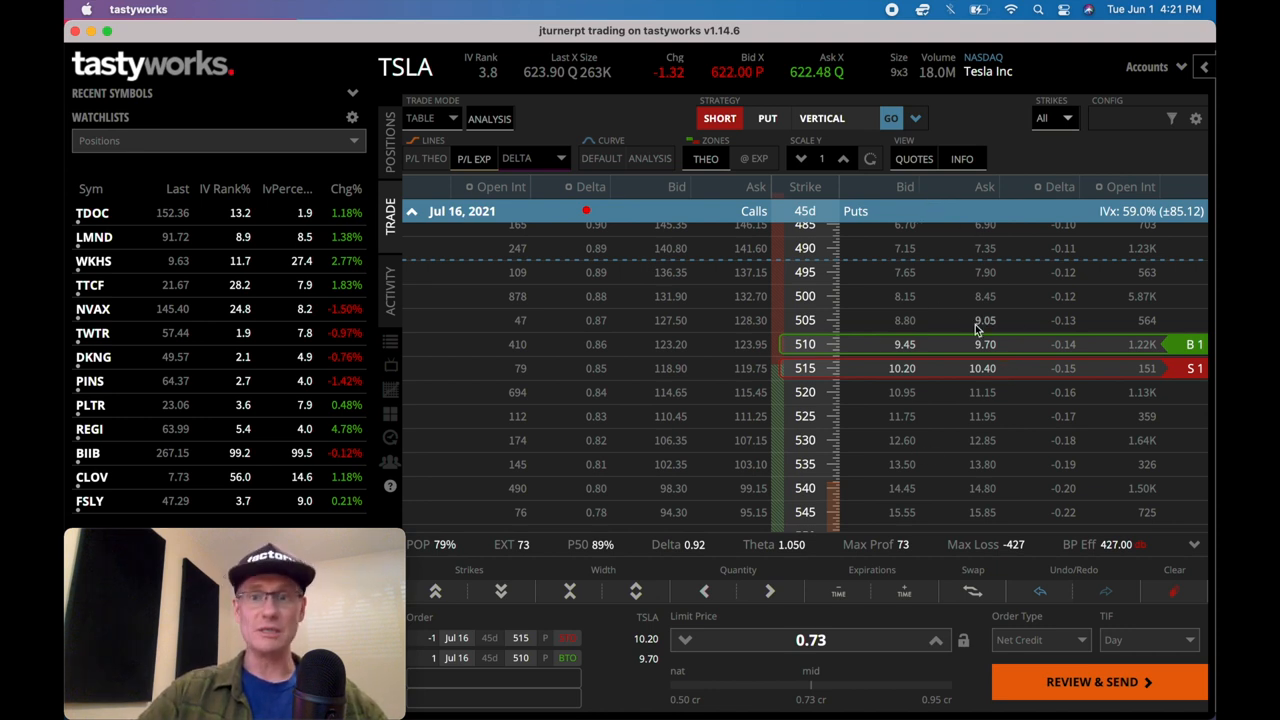
pyautogui.moveTo(855, 385)
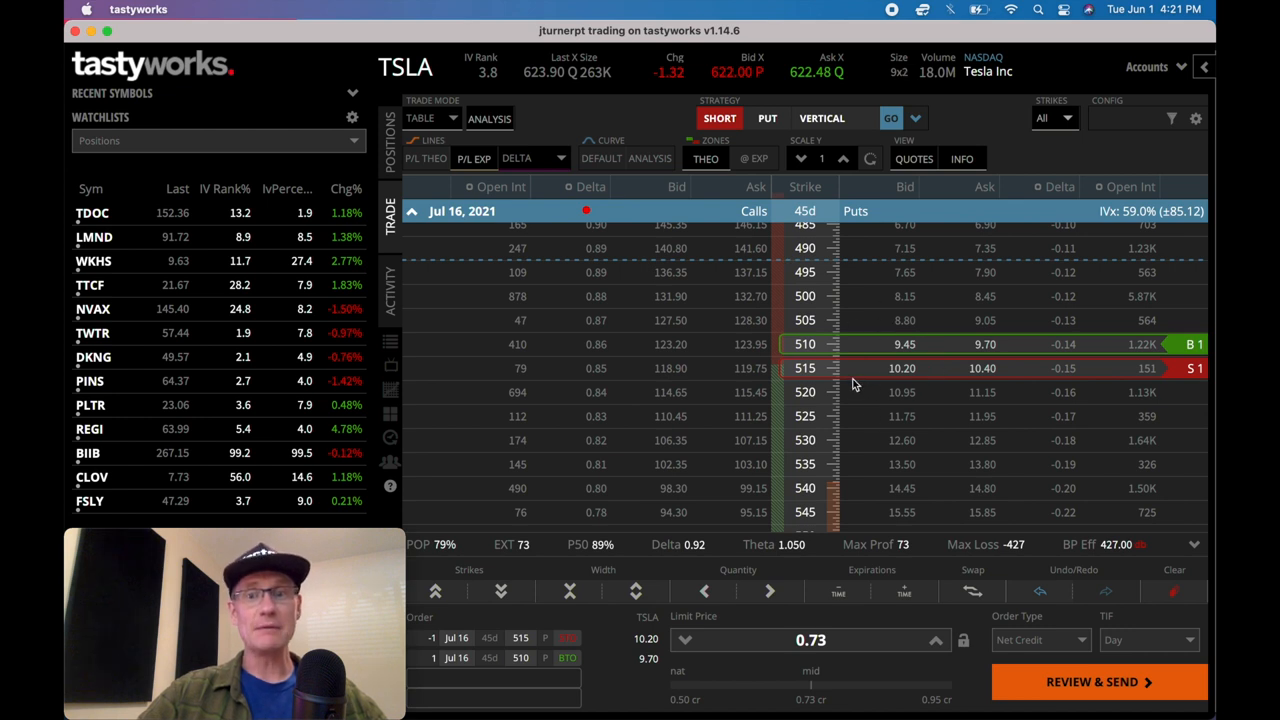
pyautogui.moveTo(963, 387)
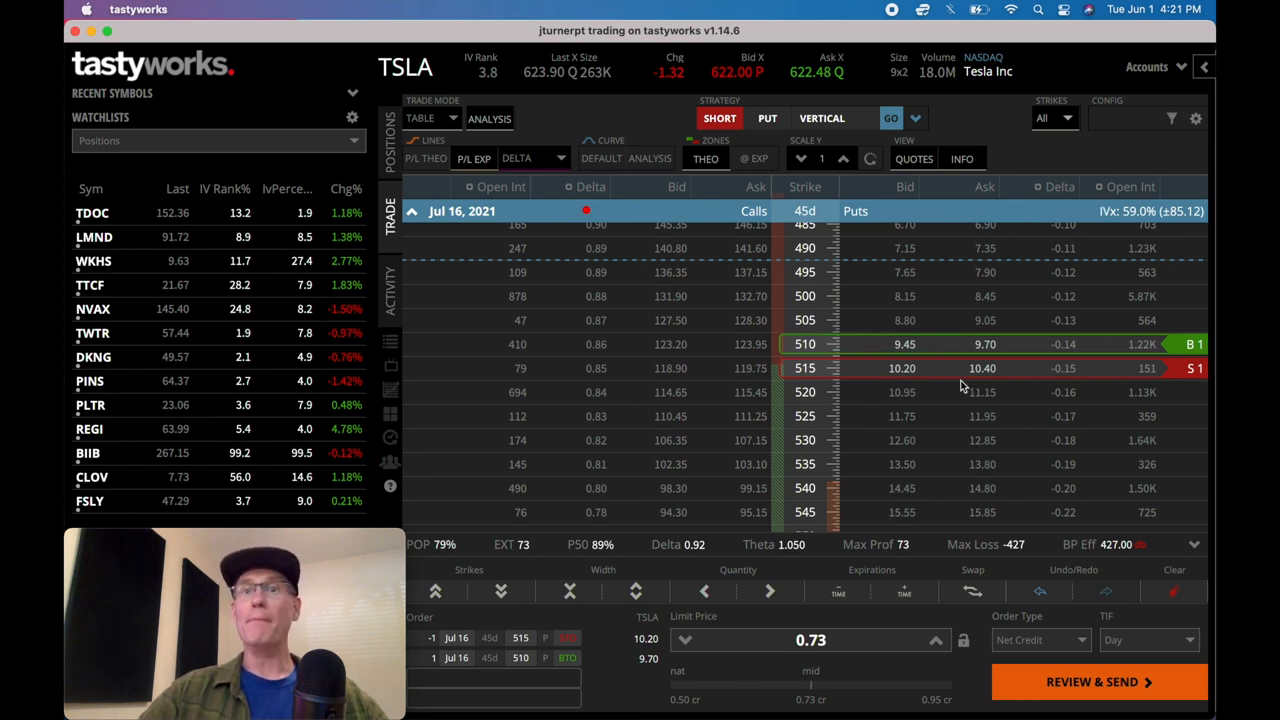
pyautogui.moveTo(612, 222)
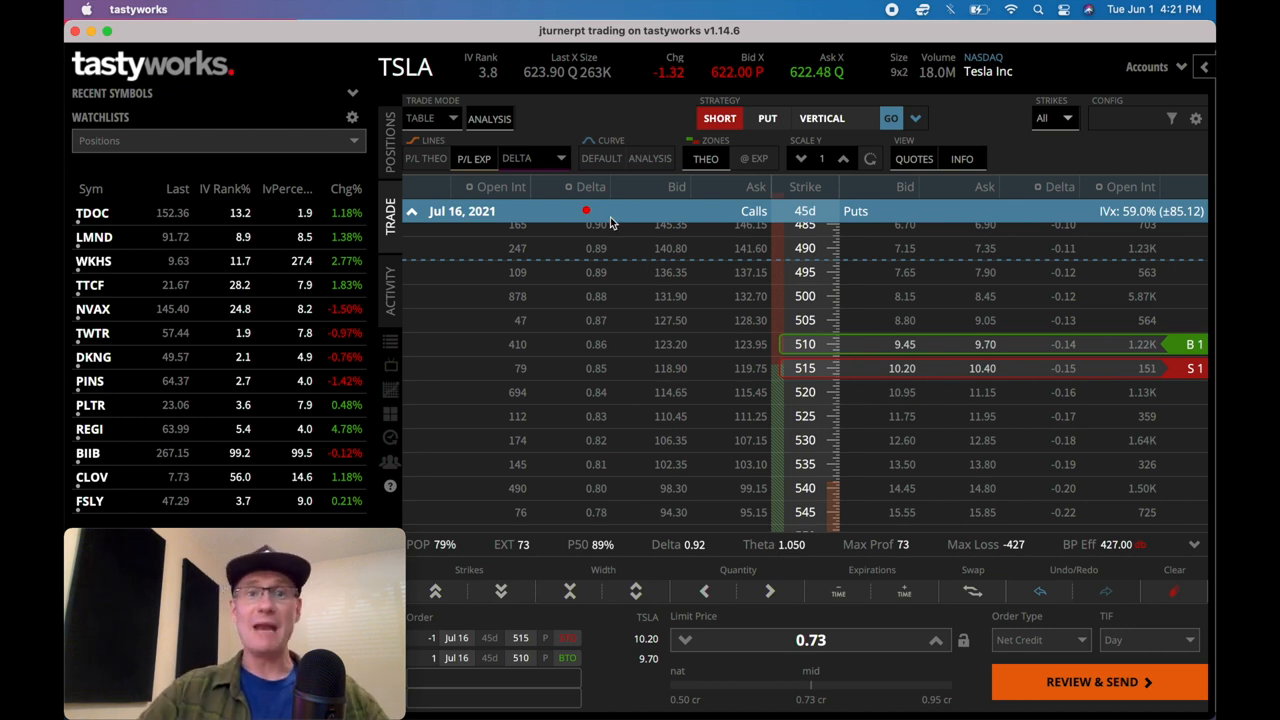
# Load the AMD symbol and switch its chain to the Jul 16, 2021 expiration.
pyautogui.click(405, 67)
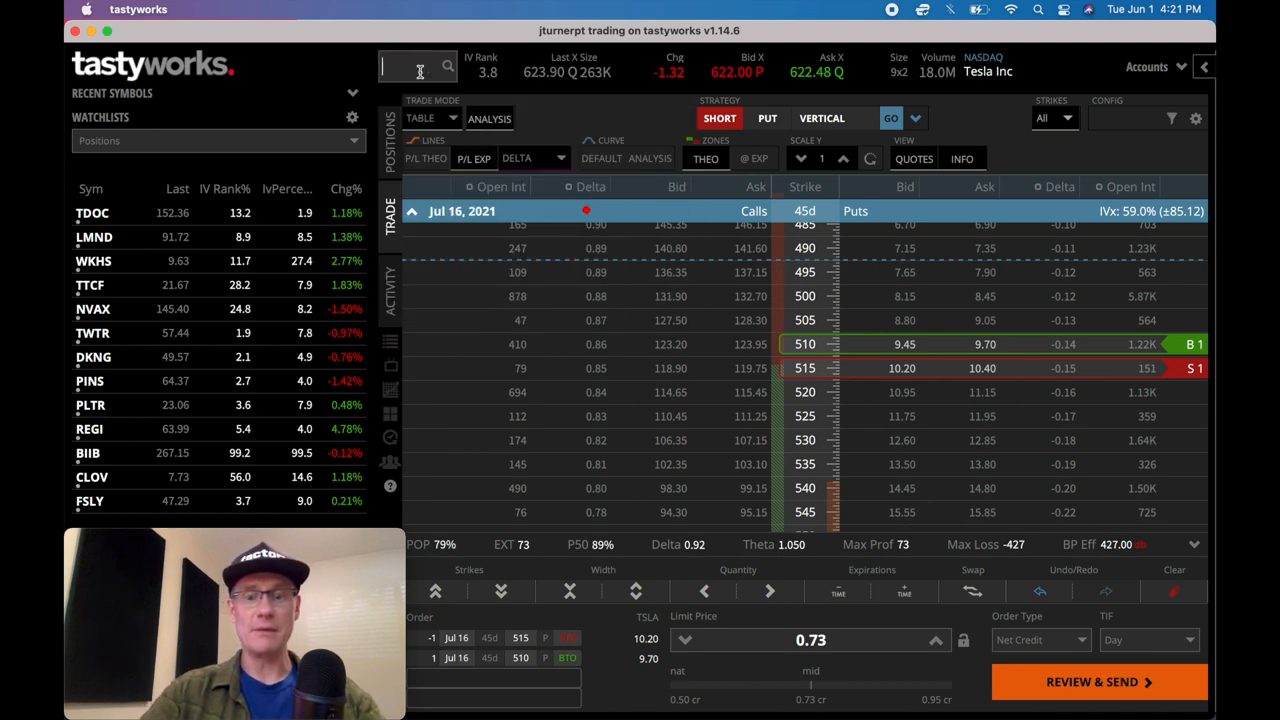
pyautogui.write('AMD')
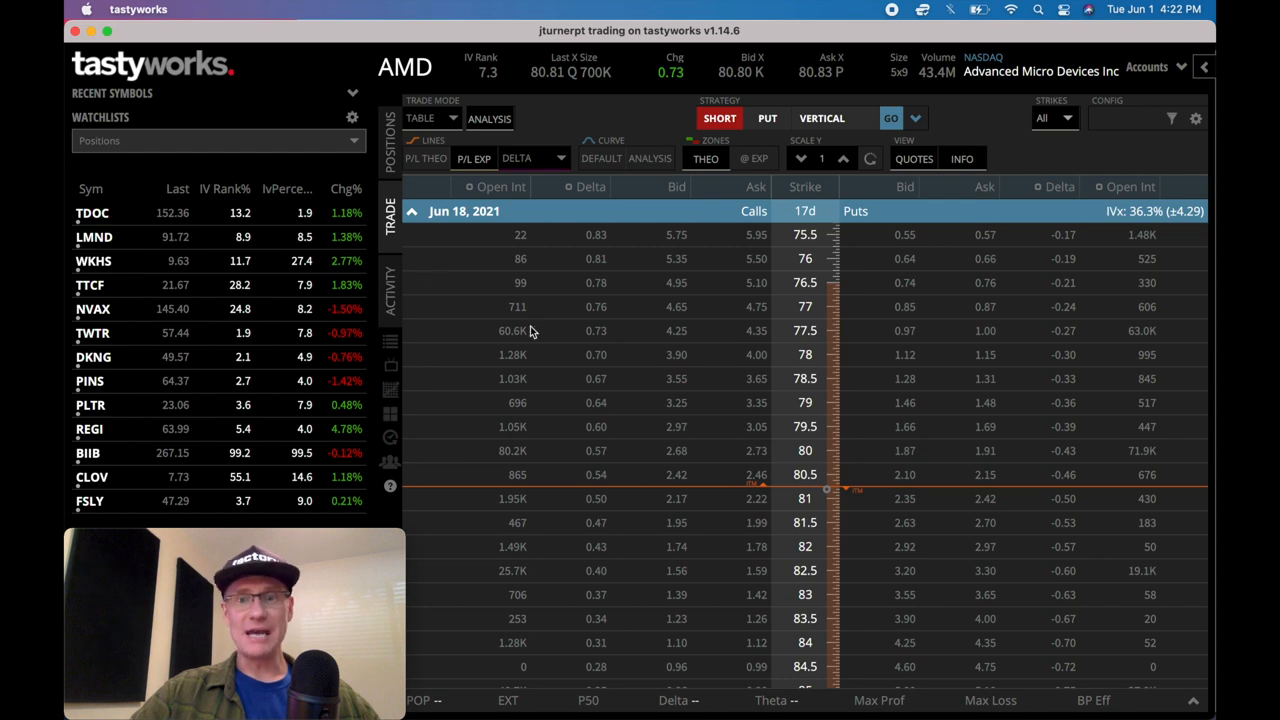
pyautogui.click(411, 211)
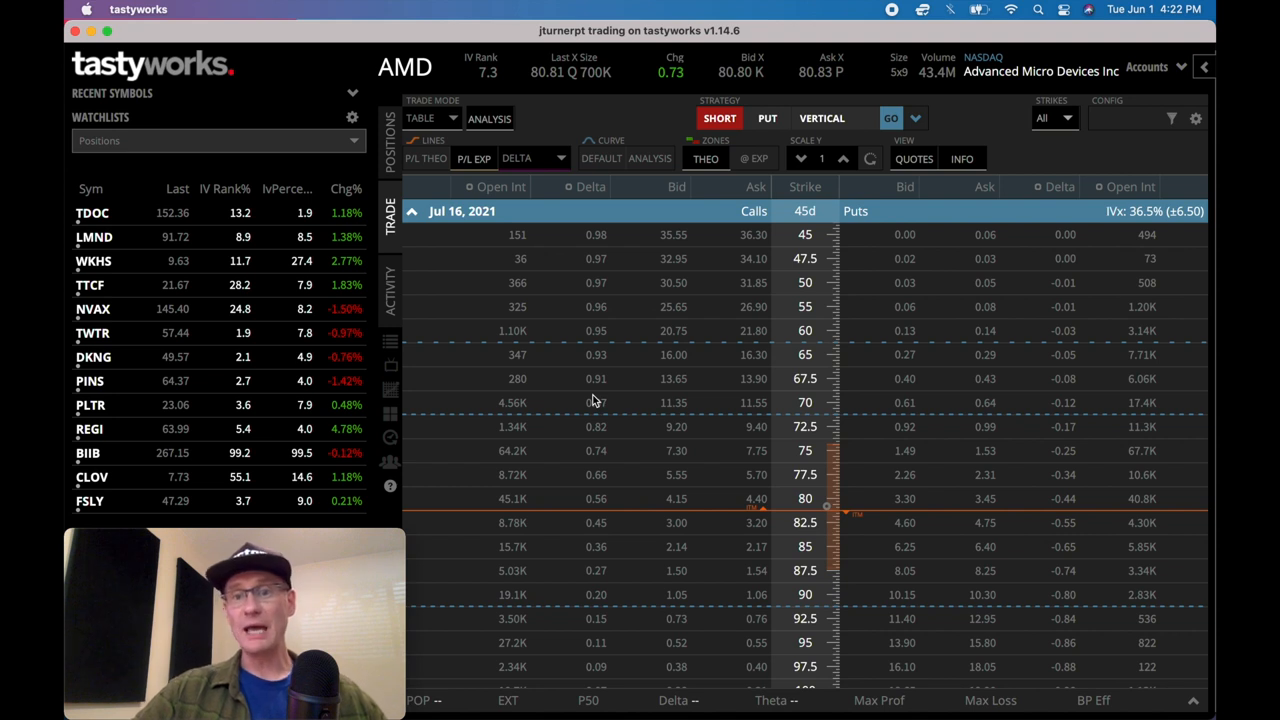
pyautogui.scroll(-3)
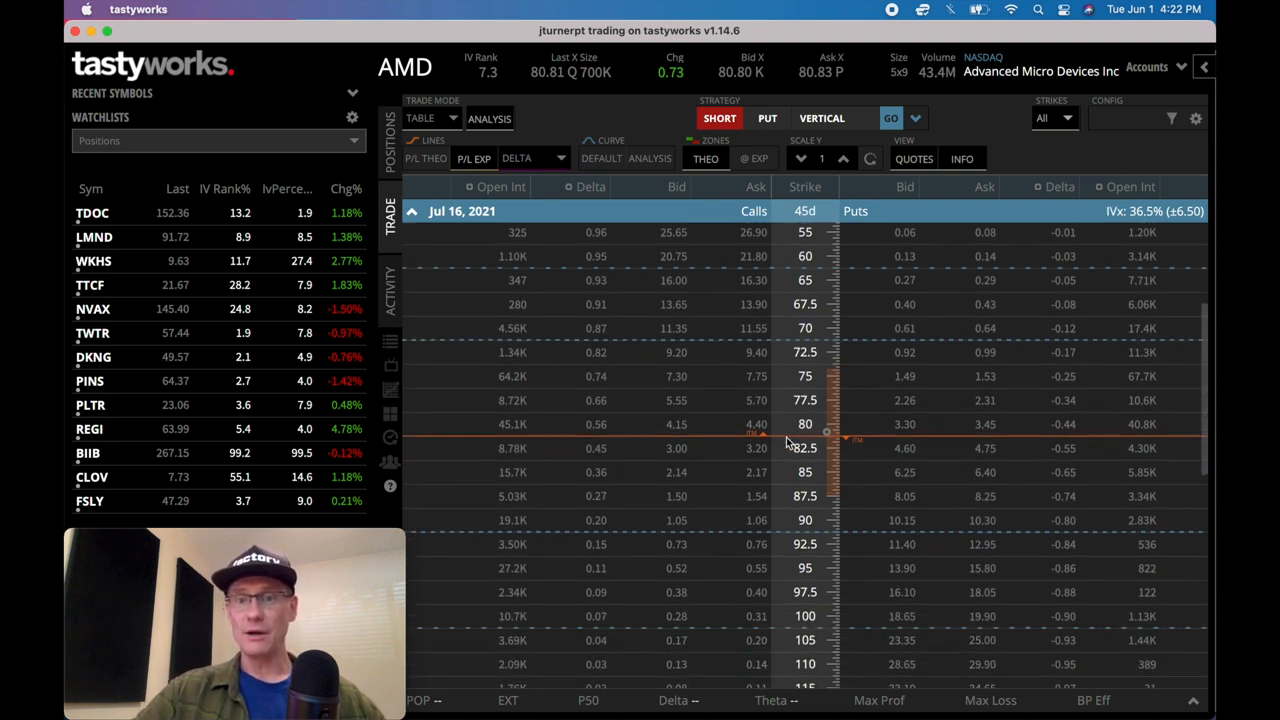
pyautogui.moveTo(808, 424)
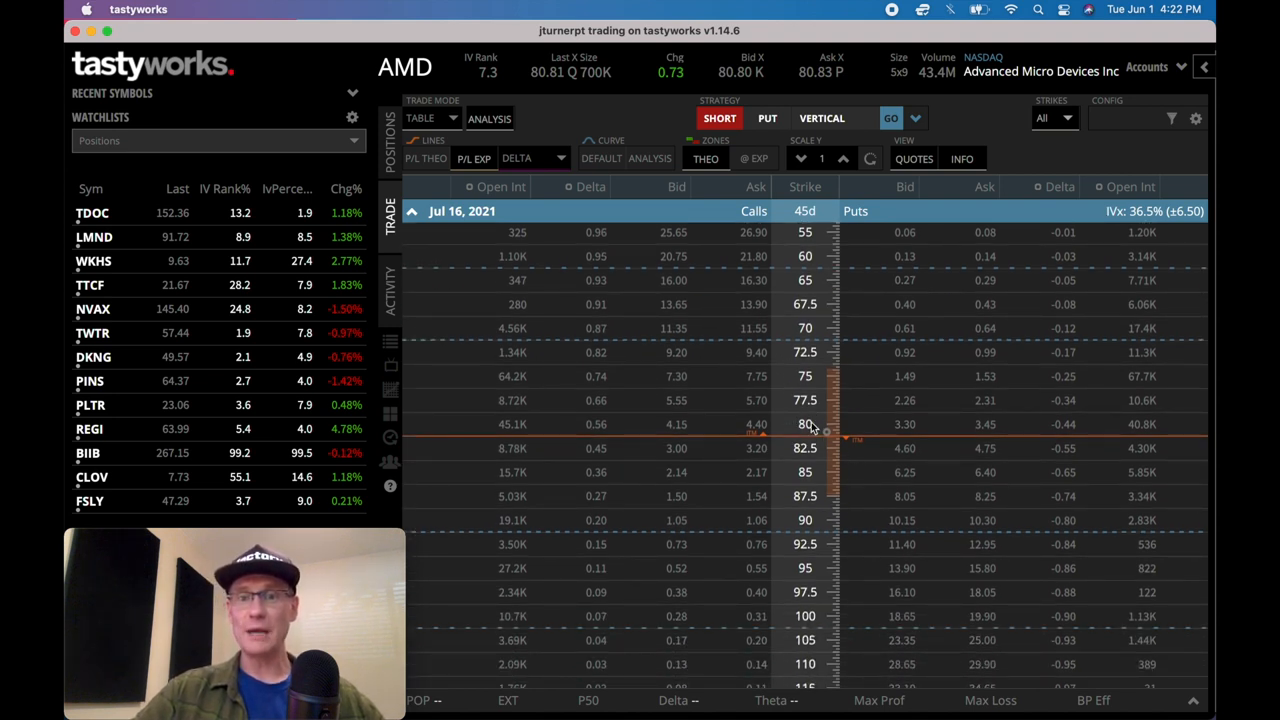
pyautogui.moveTo(810, 420)
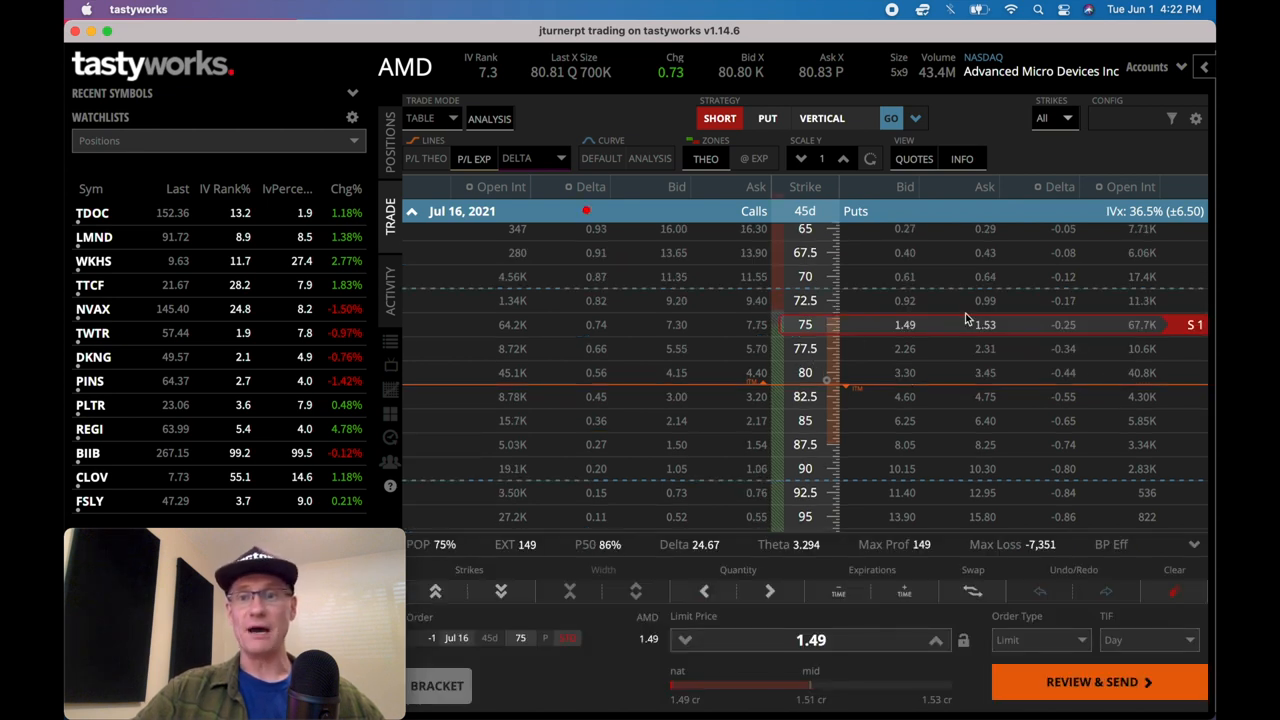
# Buy the 72.5 put to complete the AMD 75/72.5 spread and review it at 0.55 credit.
pyautogui.click(985, 300)
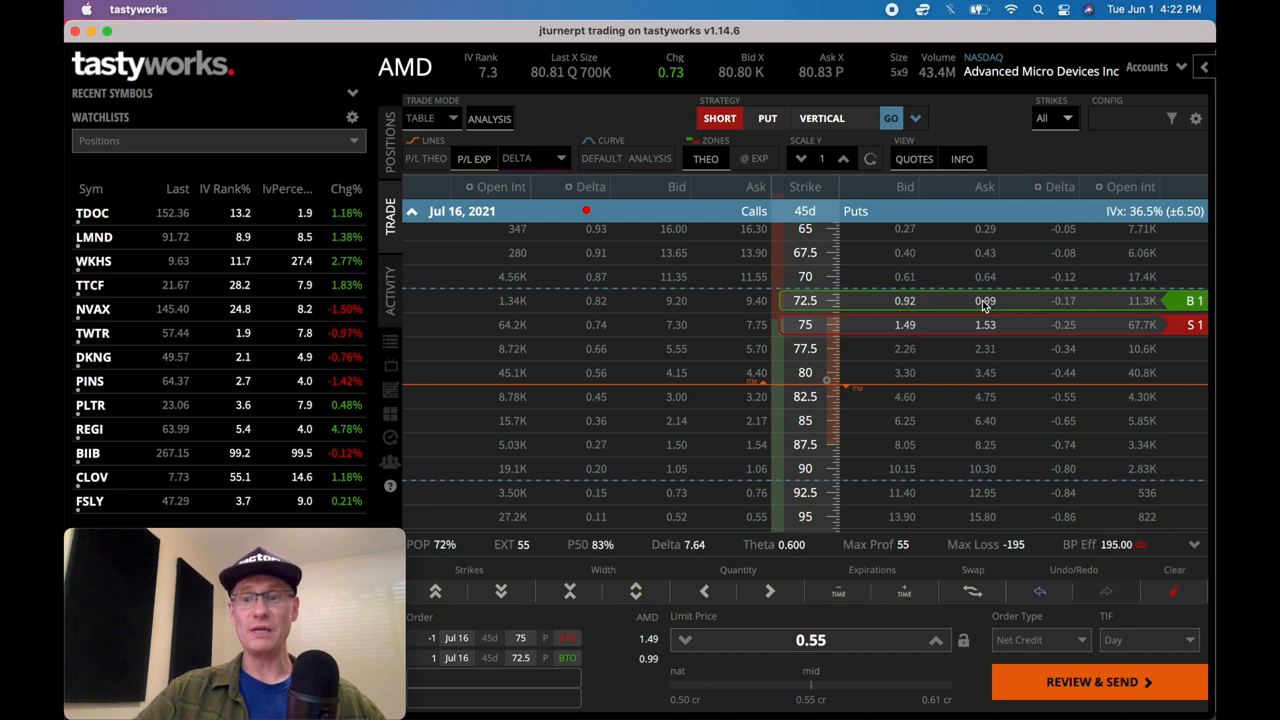
pyautogui.click(1097, 681)
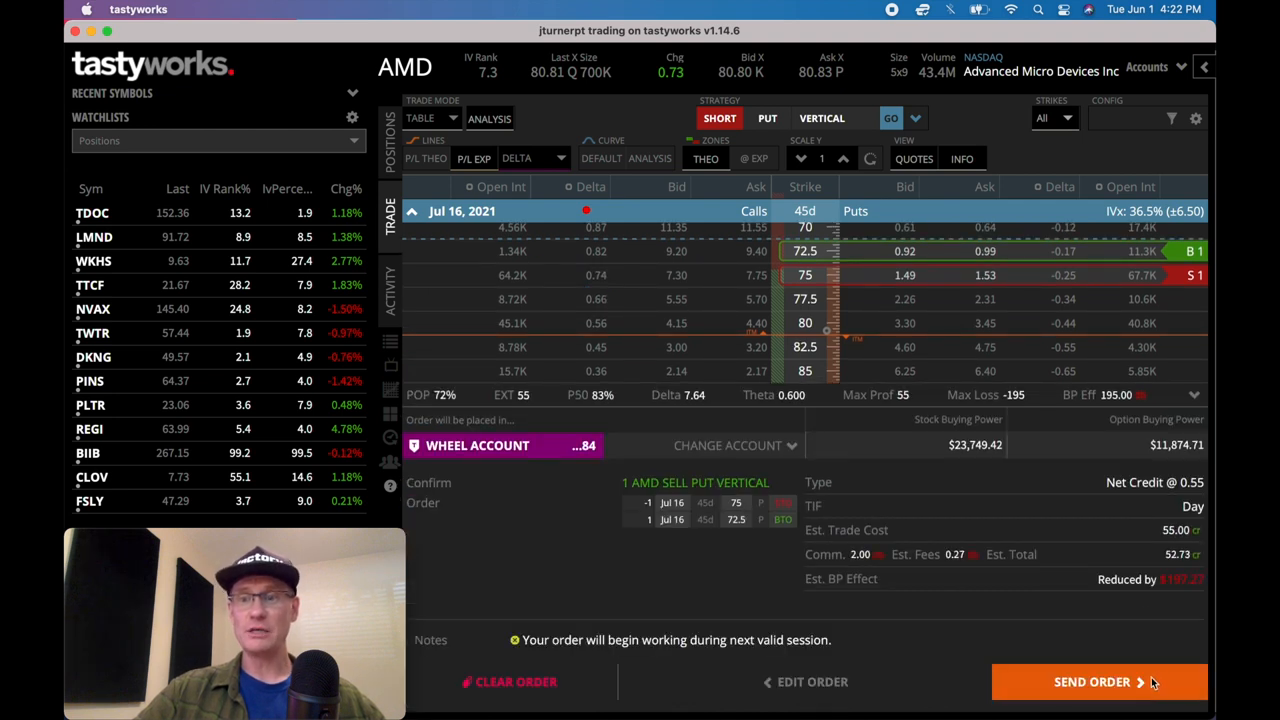
pyautogui.moveTo(1015, 416)
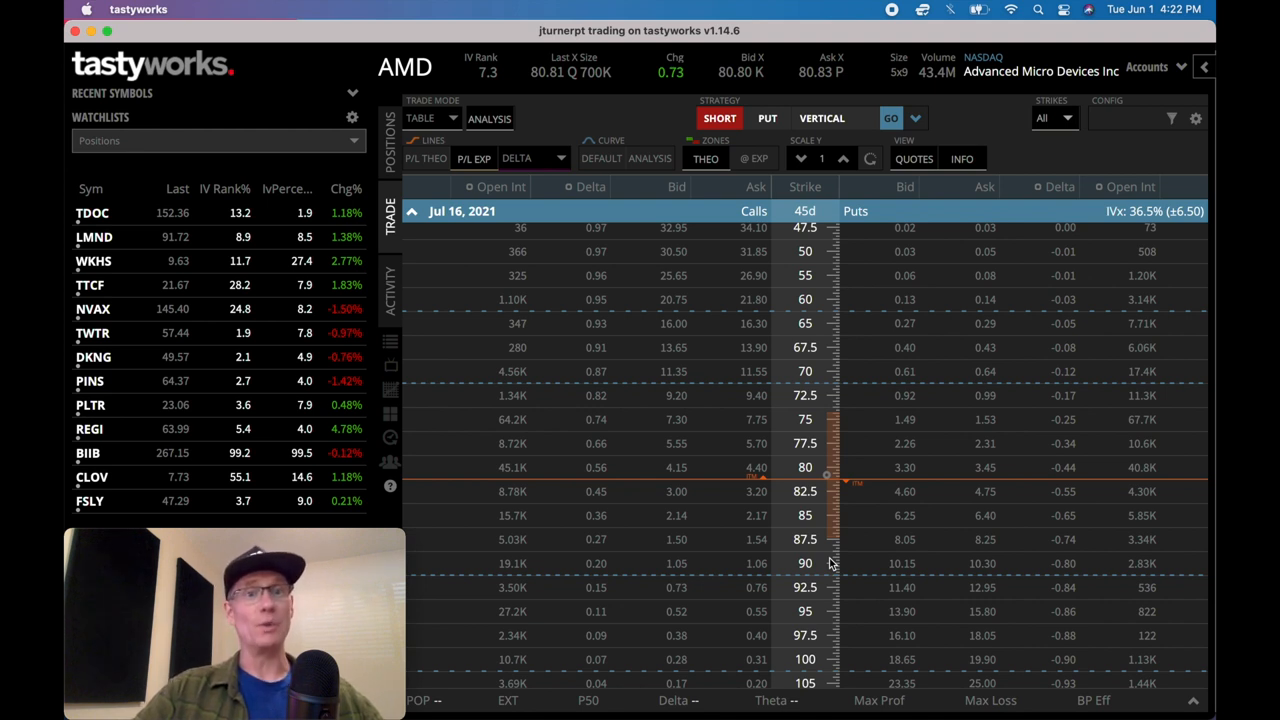
# Return to the TSLA options chain with the 515/505 put vertical staged.
pyautogui.click(405, 66)
pyautogui.write('TSLA')
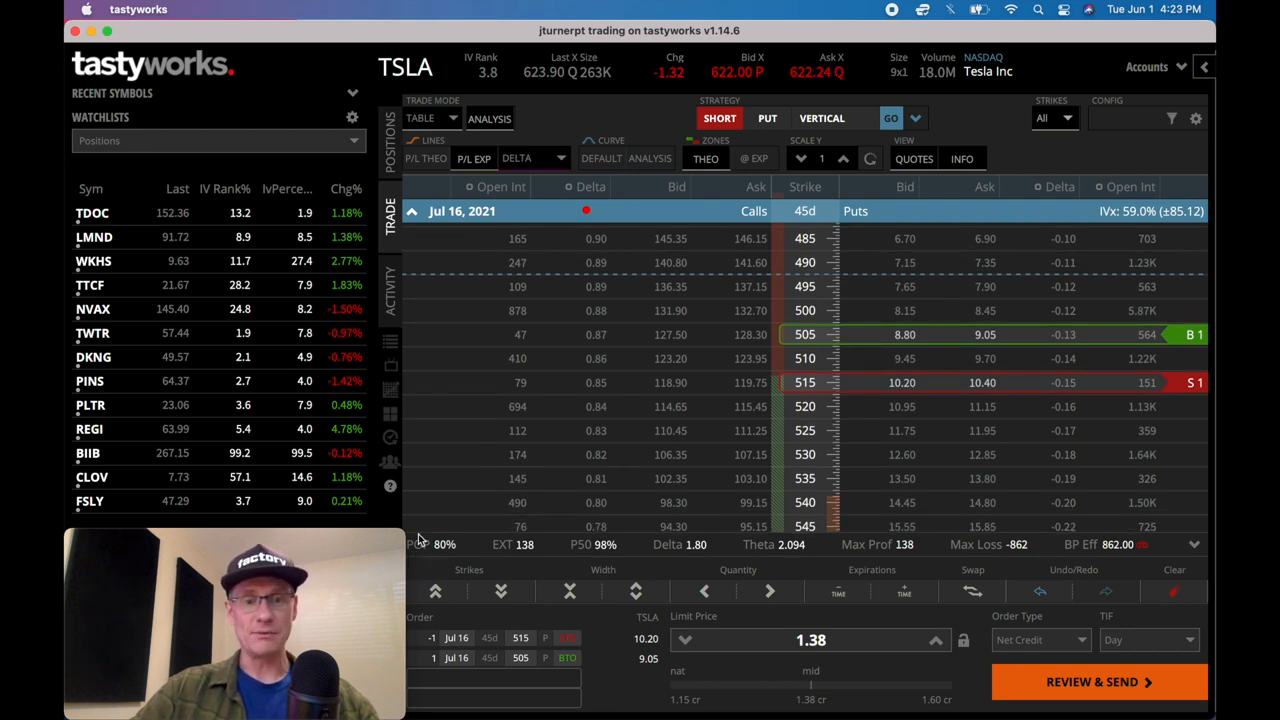
pyautogui.moveTo(848, 390)
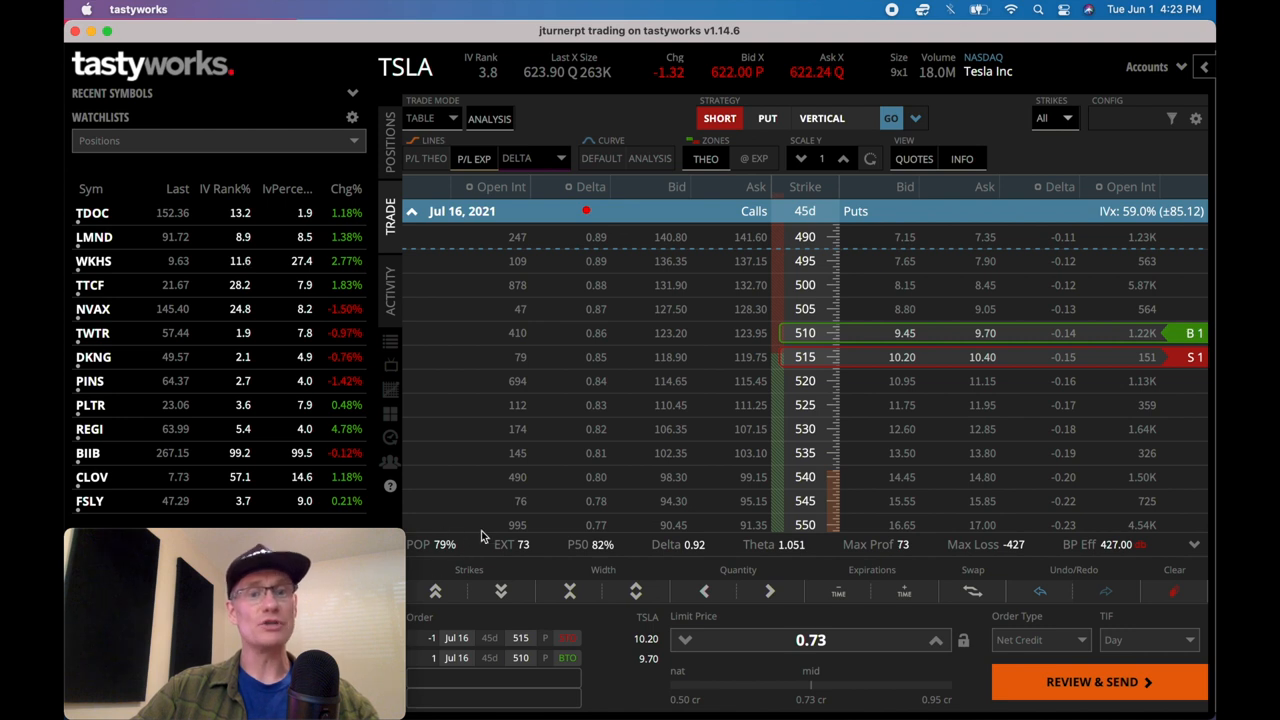
pyautogui.moveTo(489, 579)
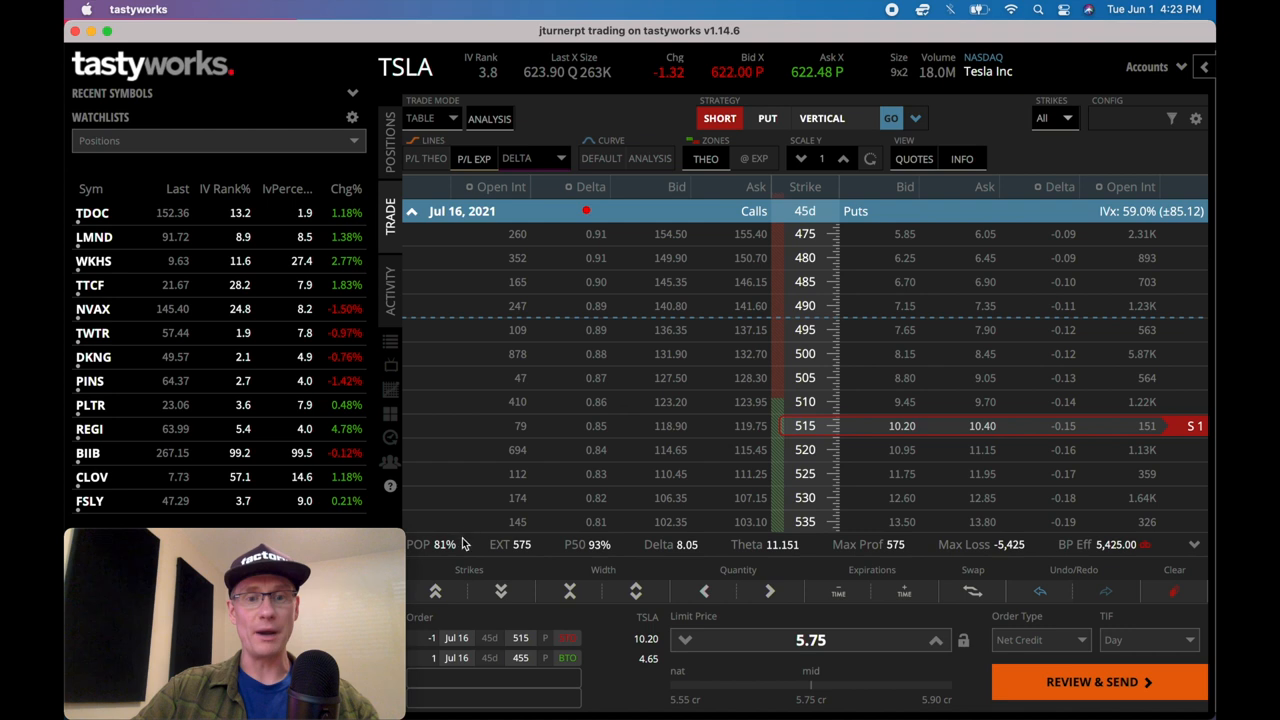
# Scroll the TSLA chain up toward the 490 put strike for the long leg.
pyautogui.scroll(3)
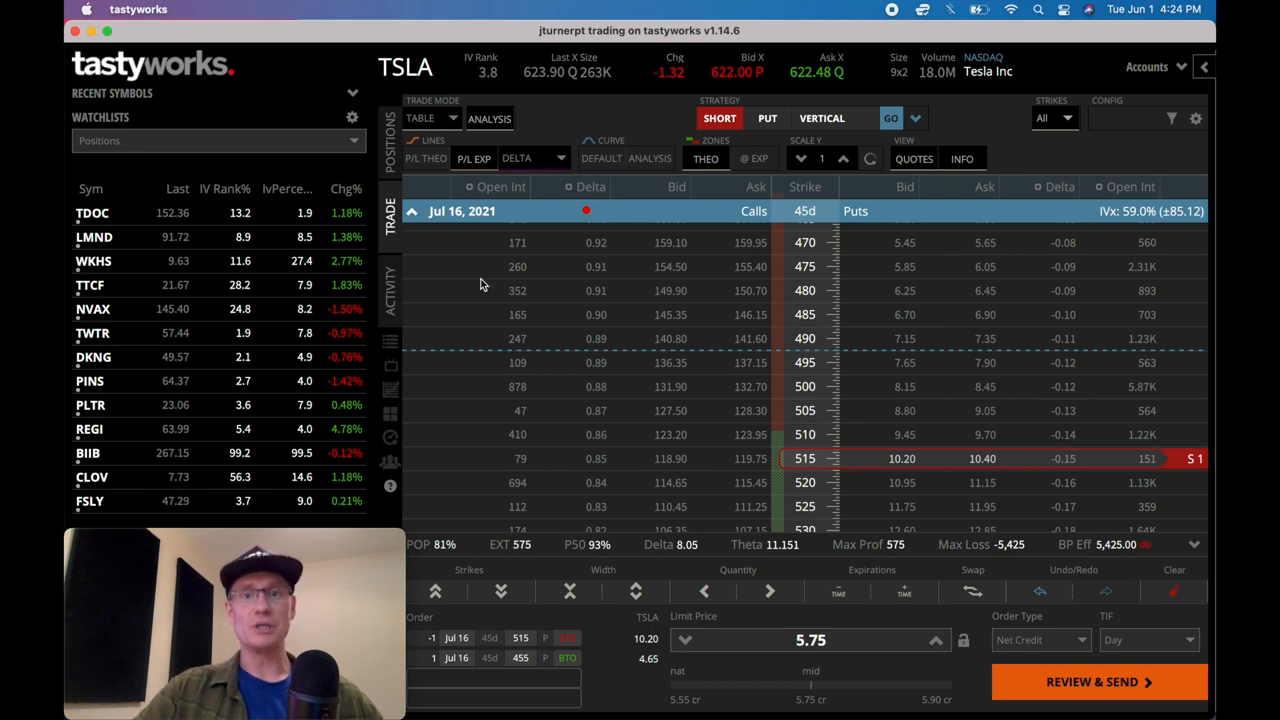
pyautogui.scroll(3)
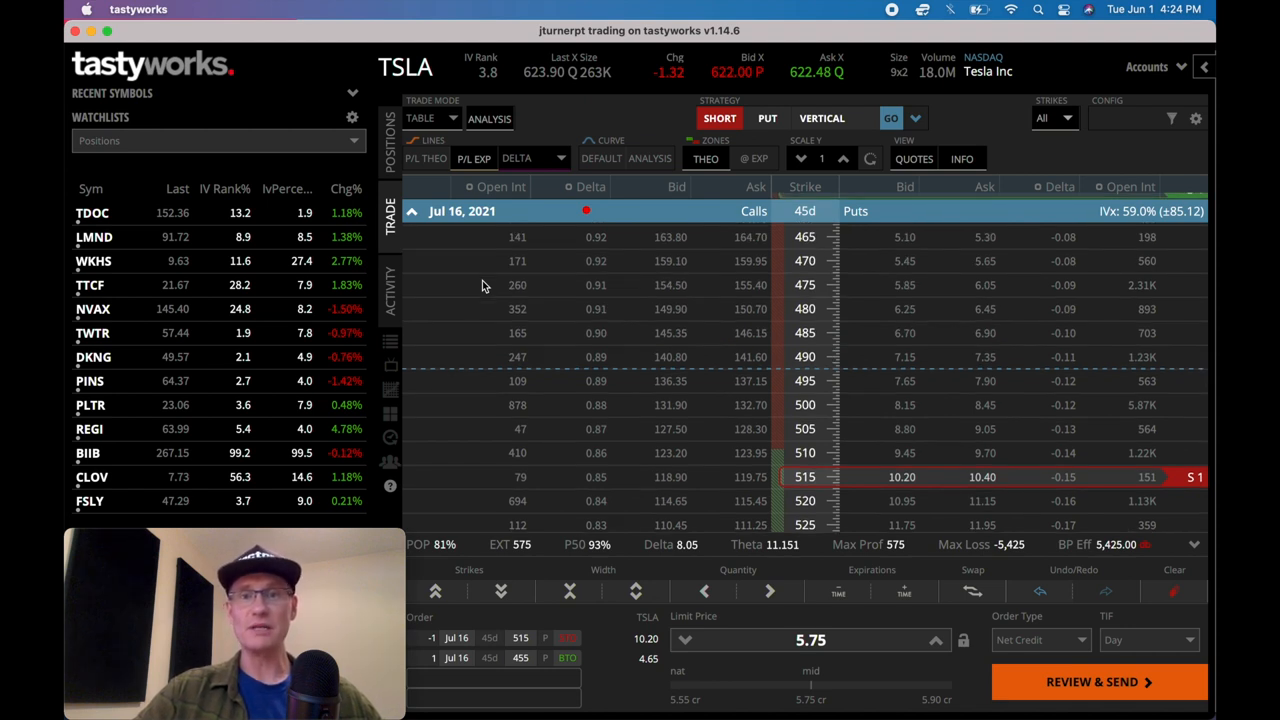
pyautogui.scroll(3)
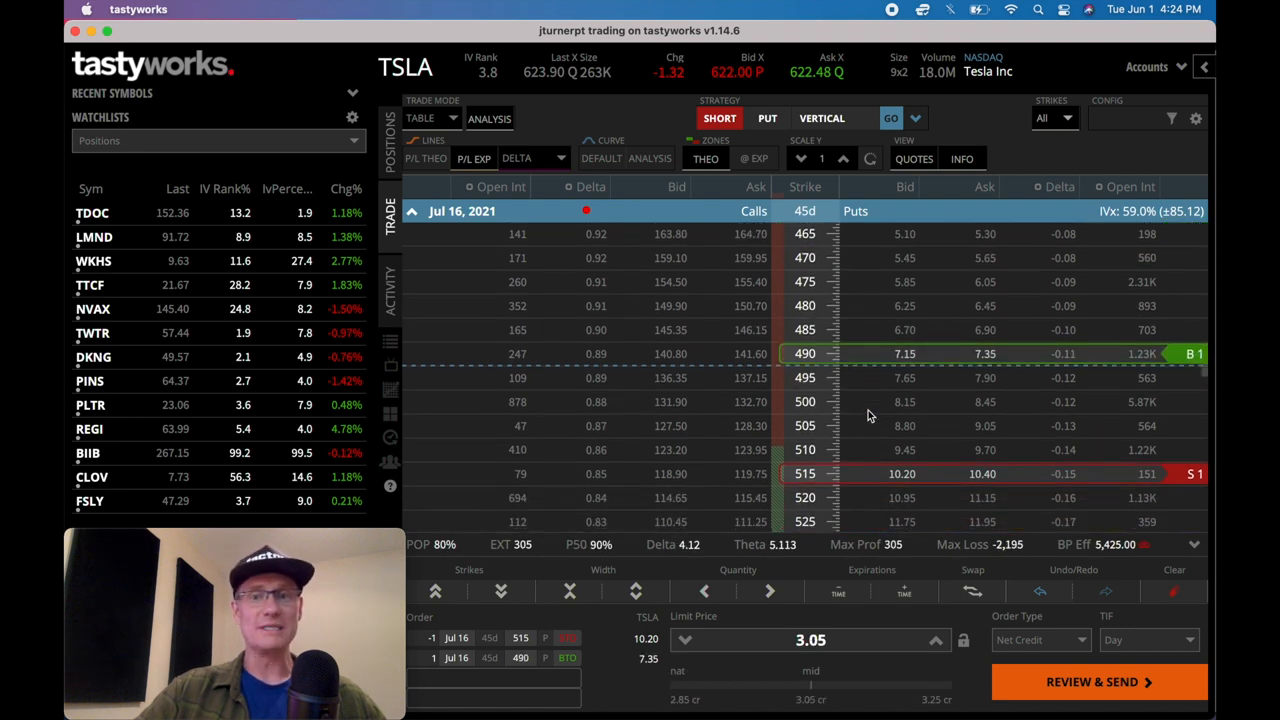
# Scroll the chain down toward the 505 put to restore the 515/505 vertical.
pyautogui.scroll(-3)
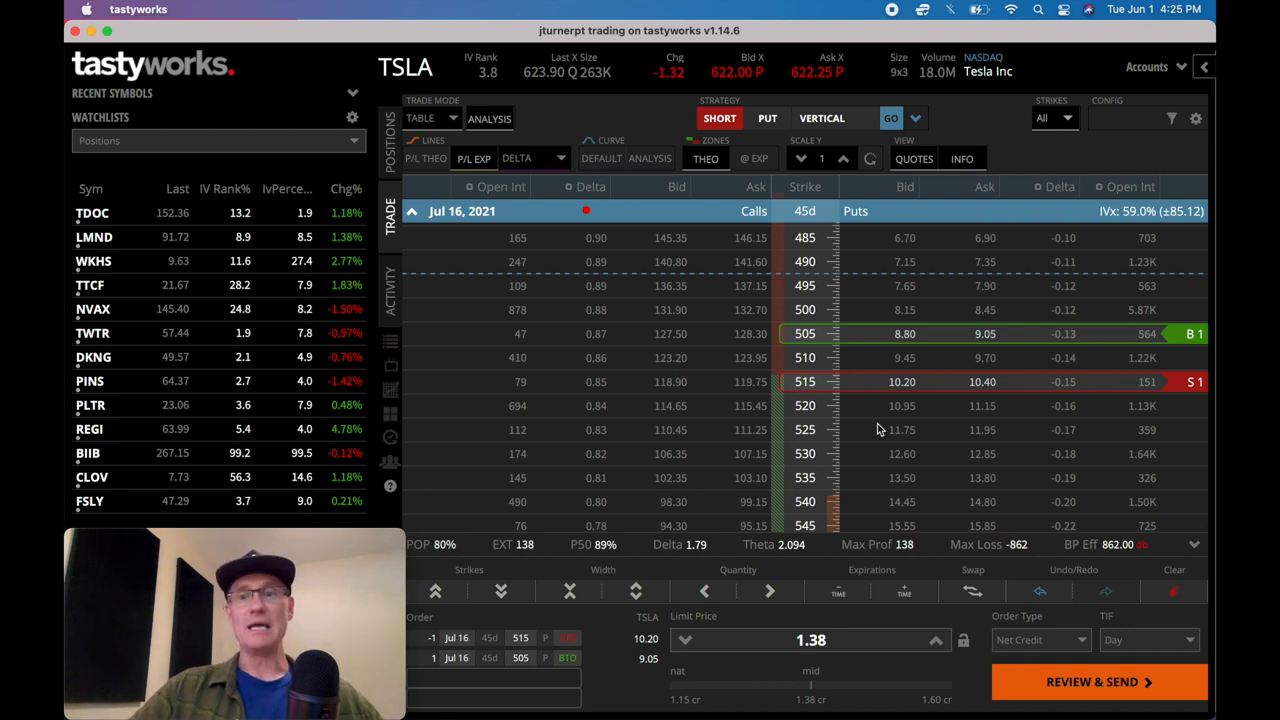
pyautogui.moveTo(923, 447)
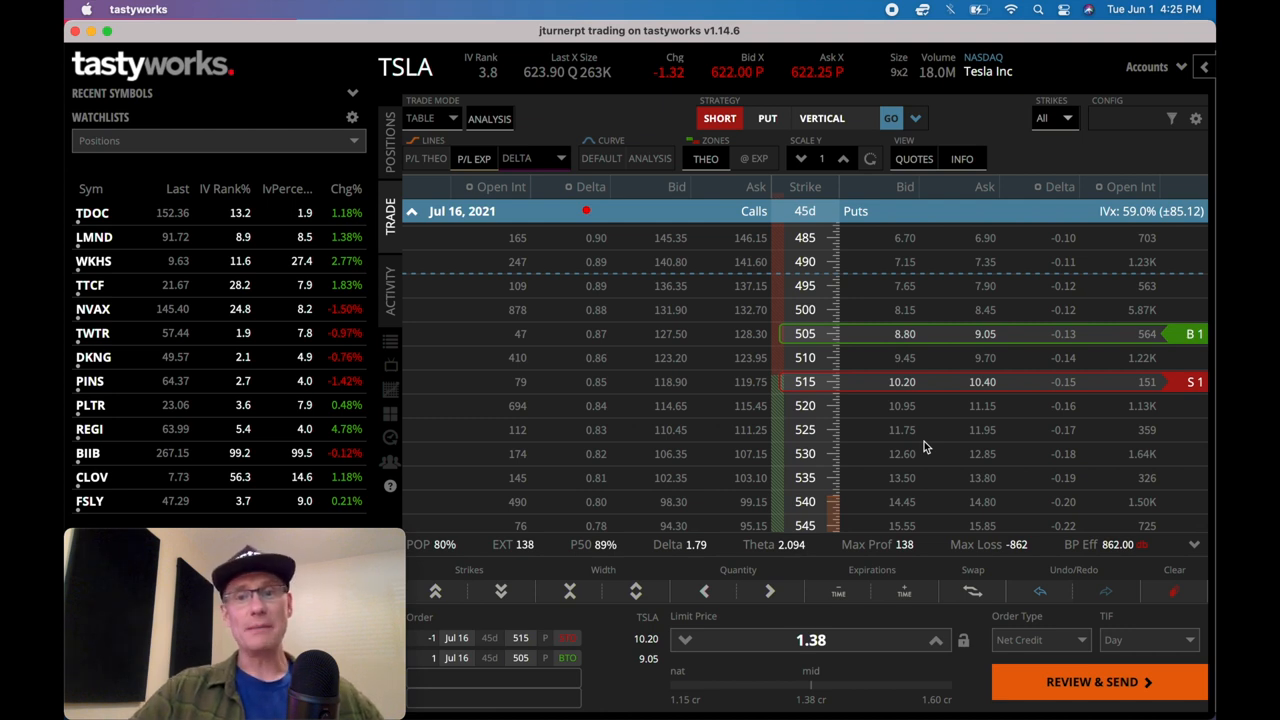
pyautogui.moveTo(897, 388)
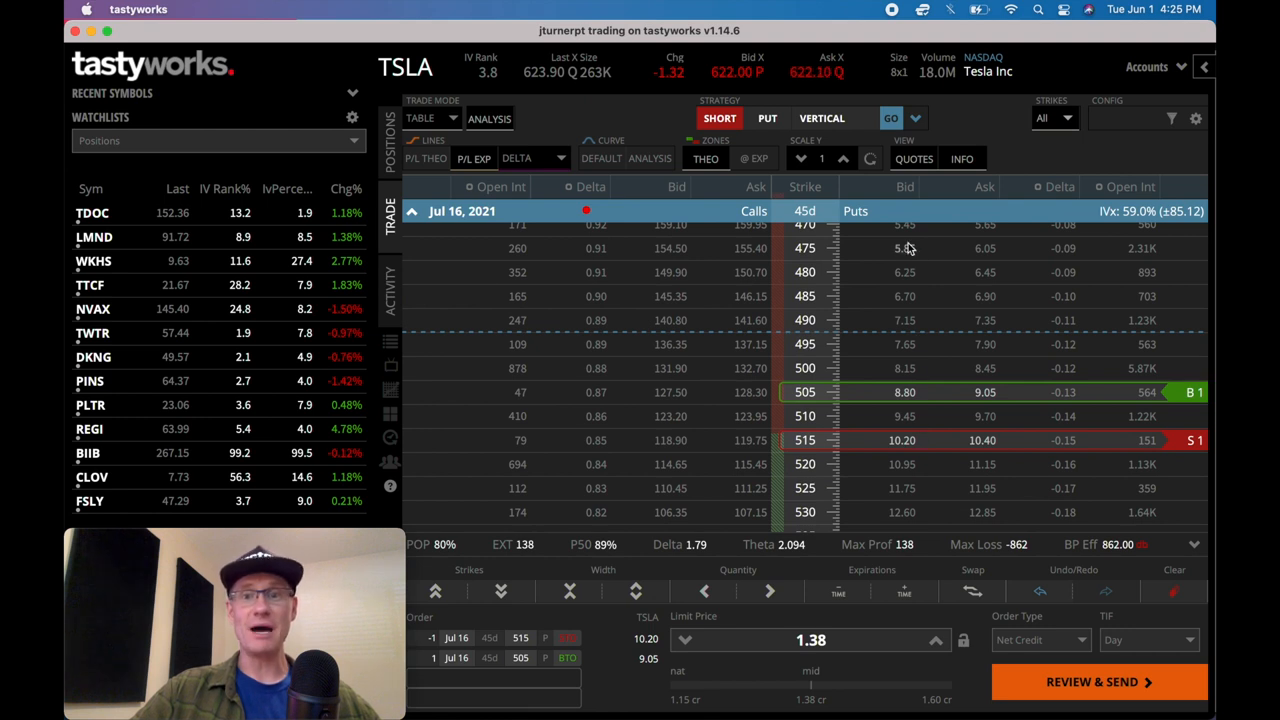
pyautogui.moveTo(945, 400)
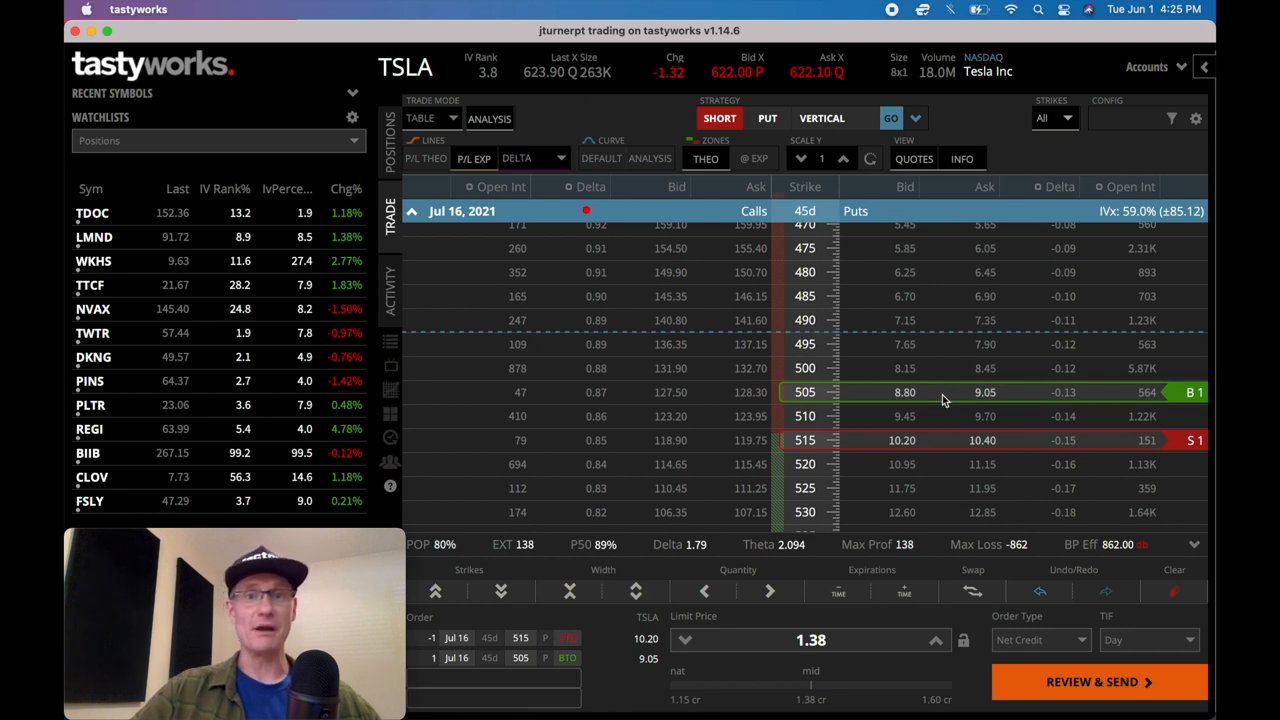